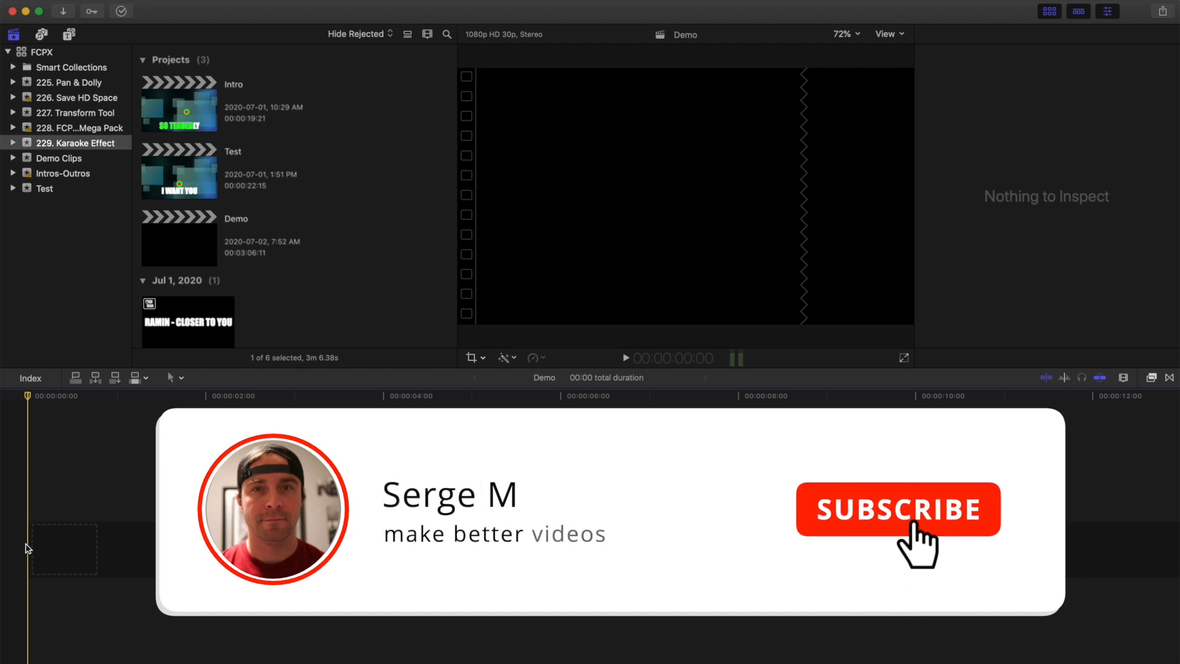
# Step: Preview the Drift generator, then connect the Closer To You song audio to the Demo timeline
pyautogui.click(898, 509)
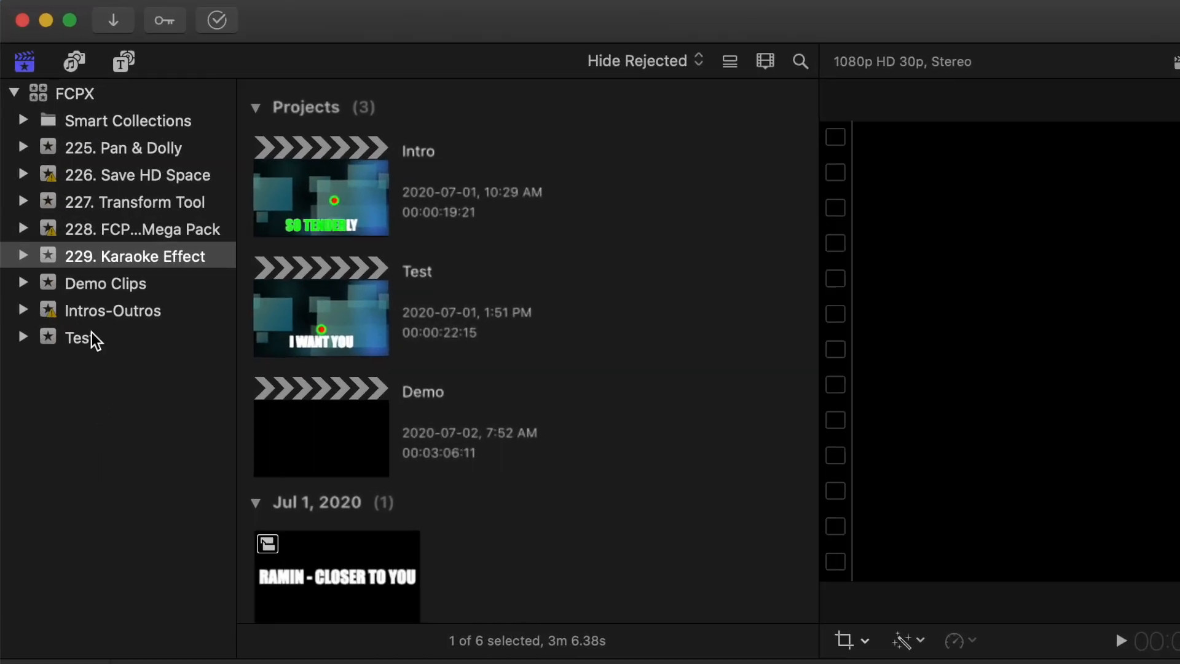
pyautogui.click(122, 61)
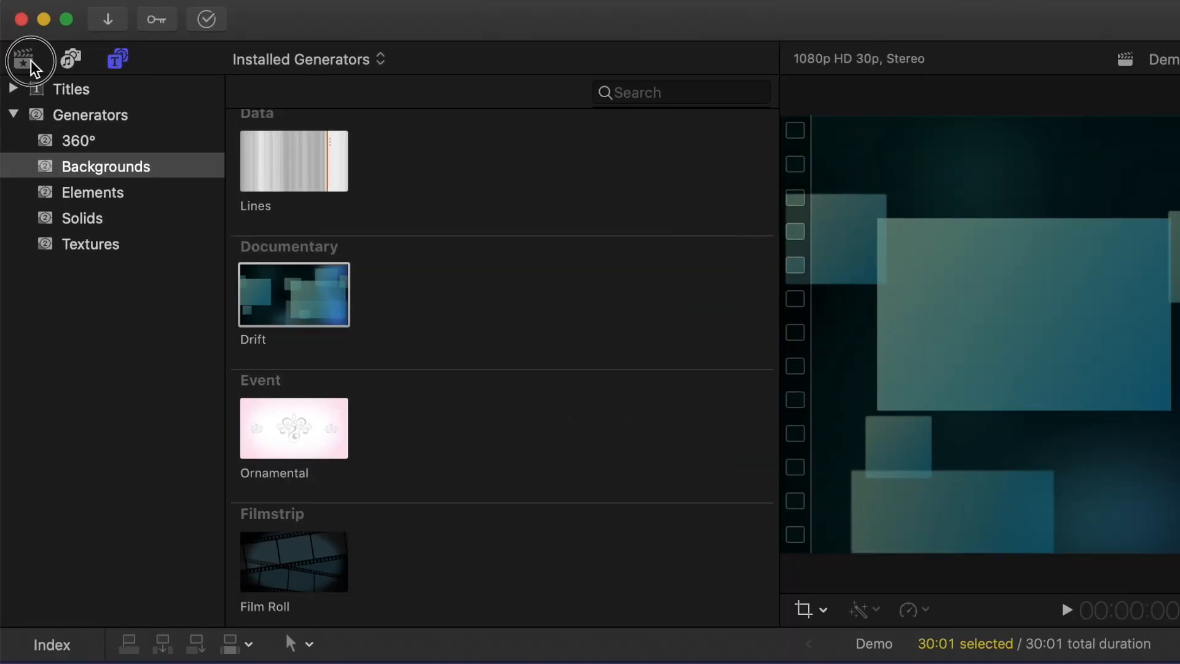
pyautogui.click(24, 60)
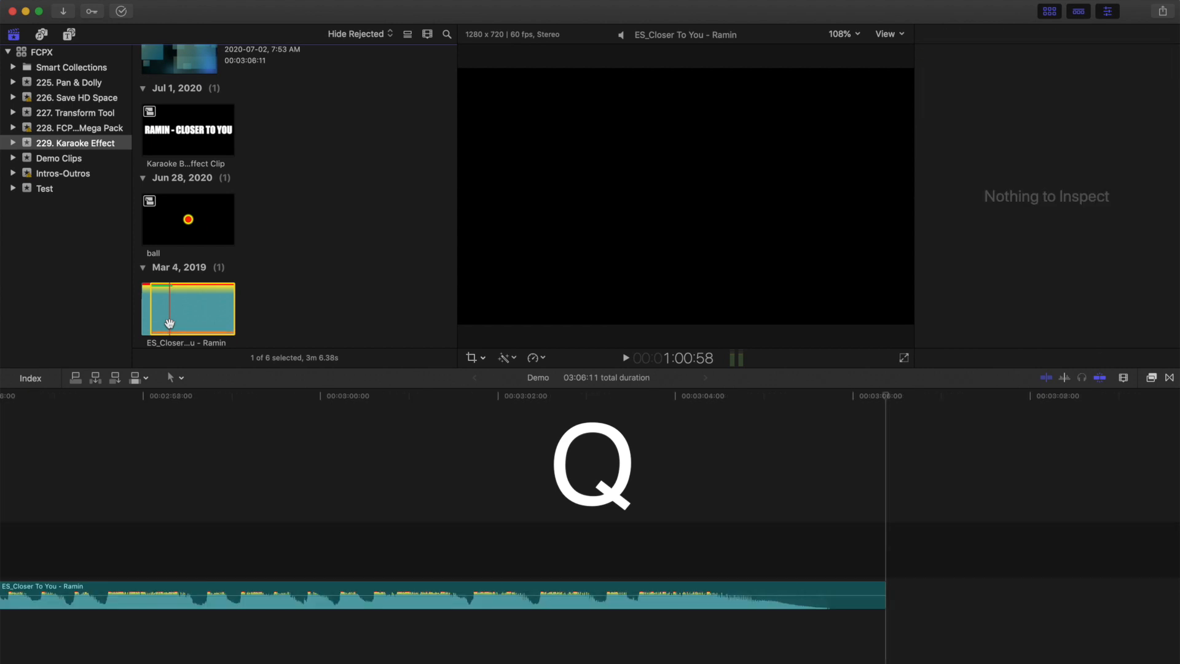
# Step: Fit the whole song in the timeline and lay the Drift background across its full length
pyautogui.click(1049, 11)
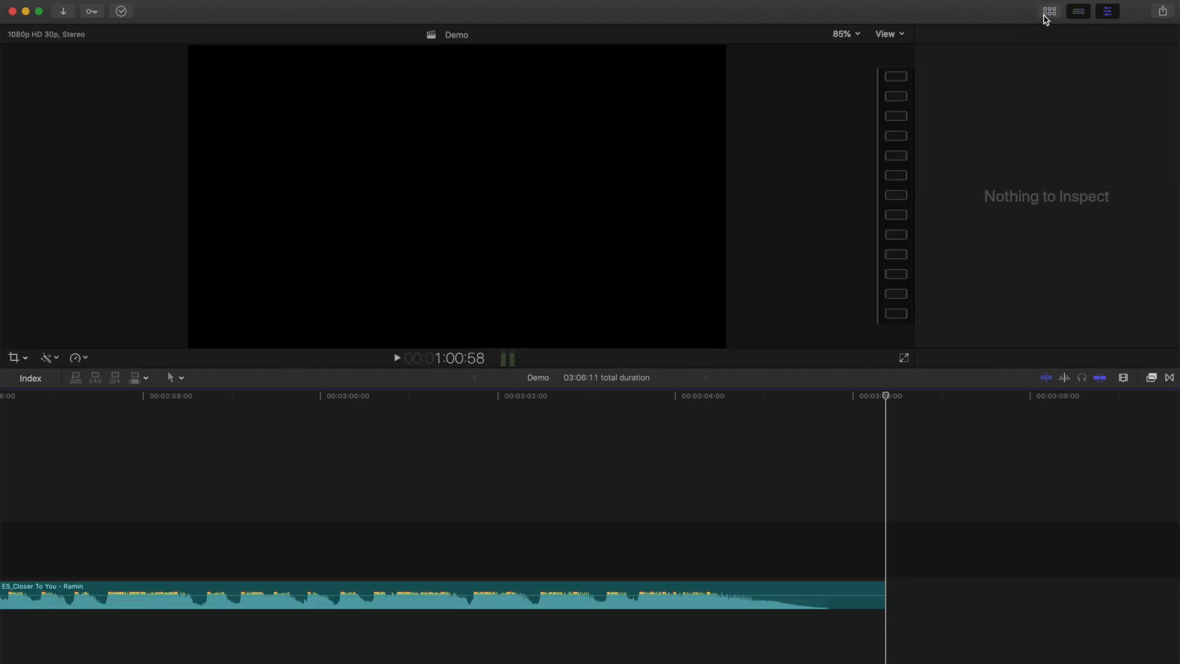
pyautogui.press('shift+z')
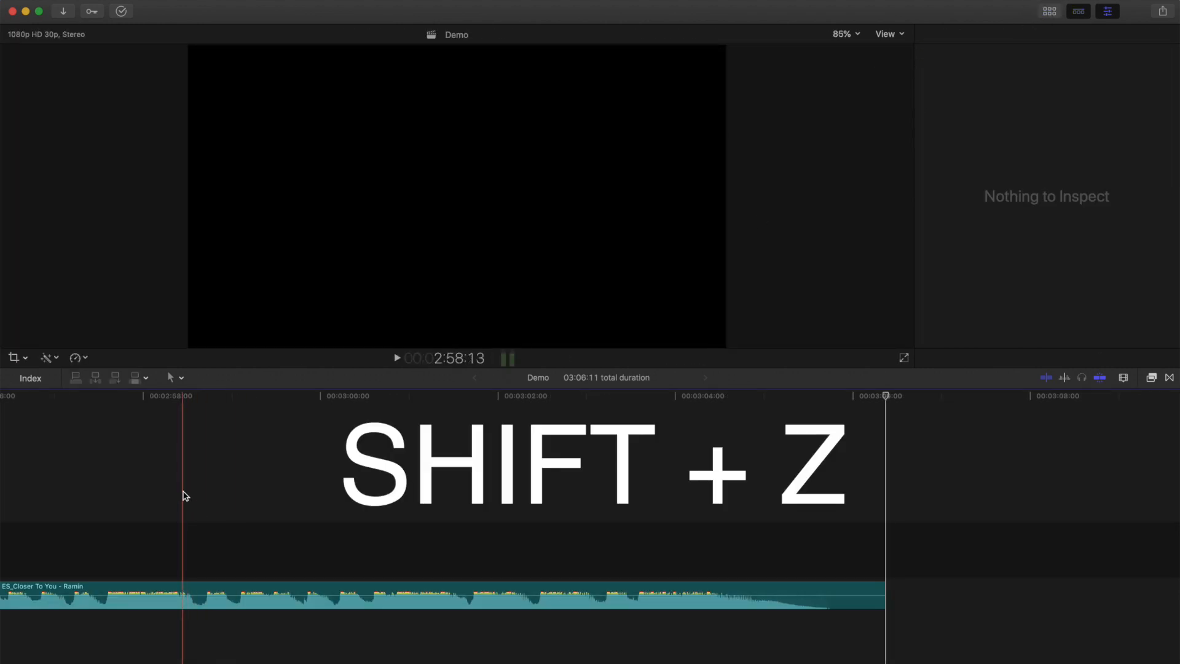
pyautogui.press('shift+z')
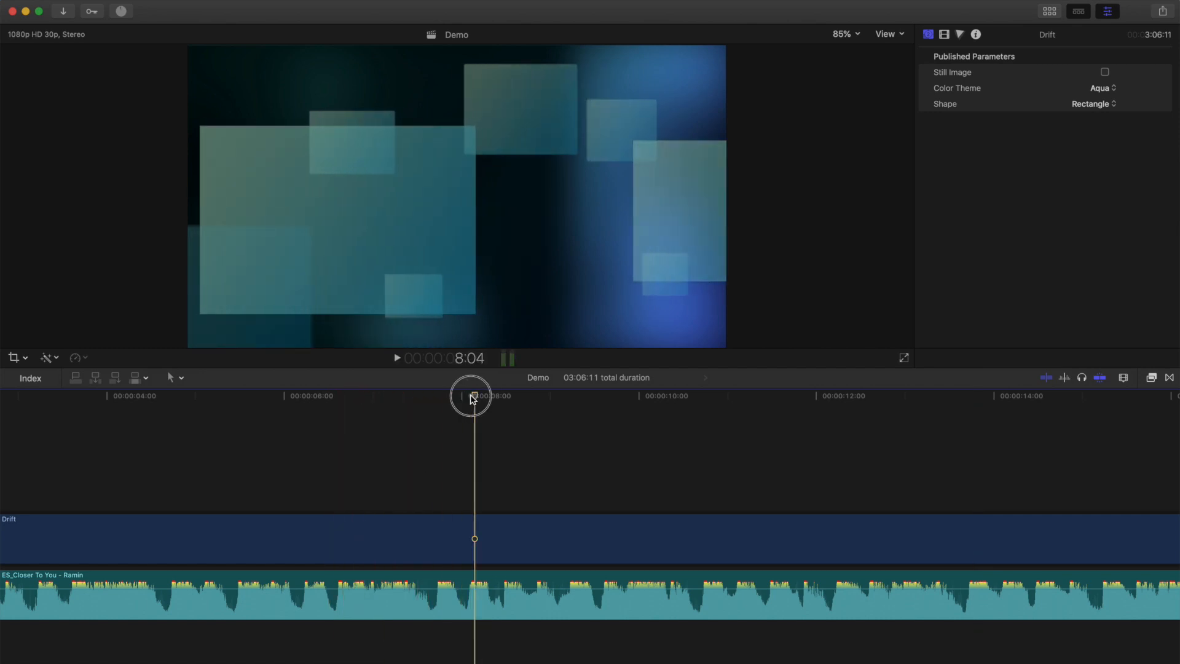
# Step: Add a Basic Title reading YOU TOUCH ME over the Drift background
pyautogui.press('ctrl+t')
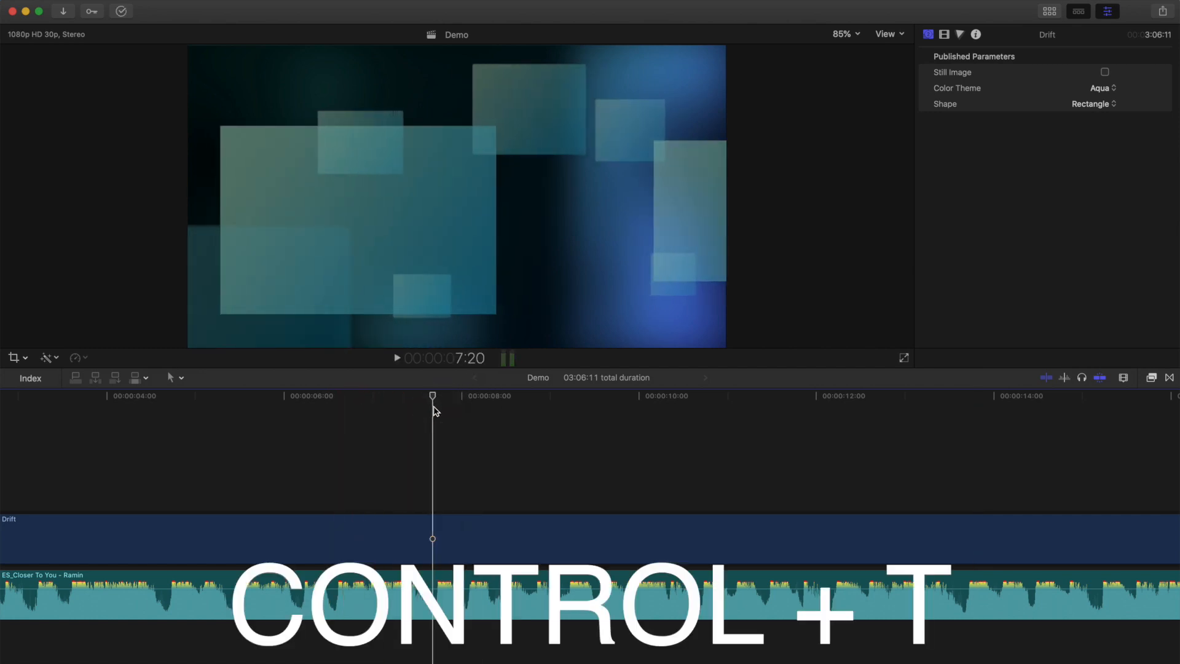
pyautogui.press('ctrl+t')
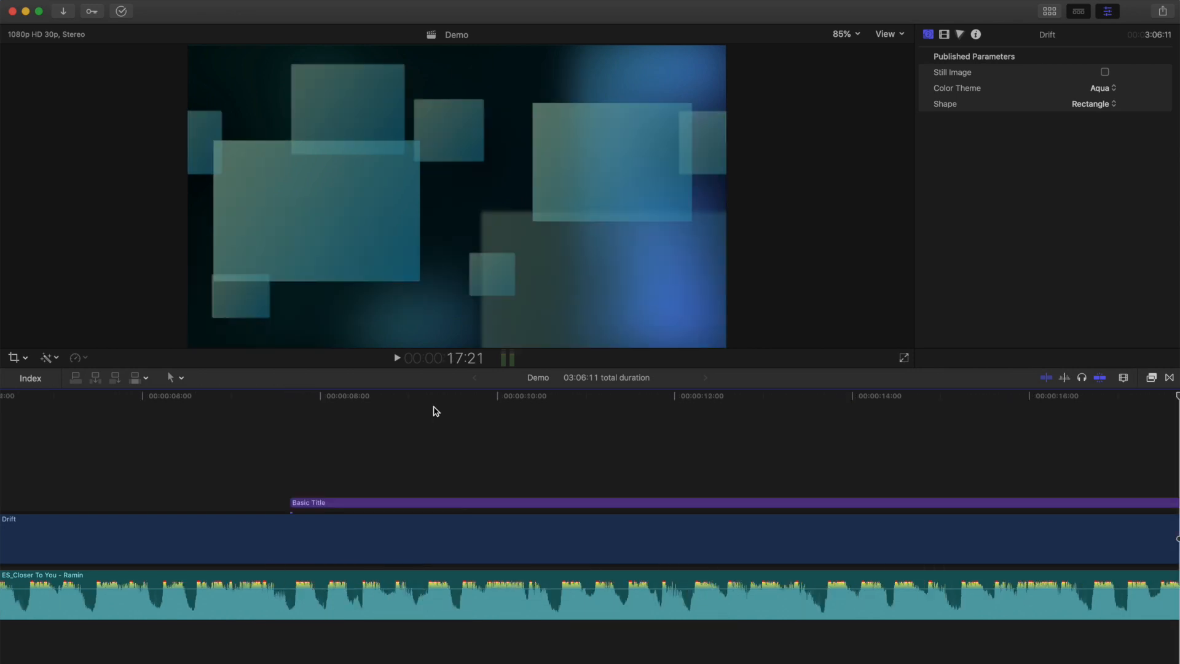
pyautogui.click(430, 502)
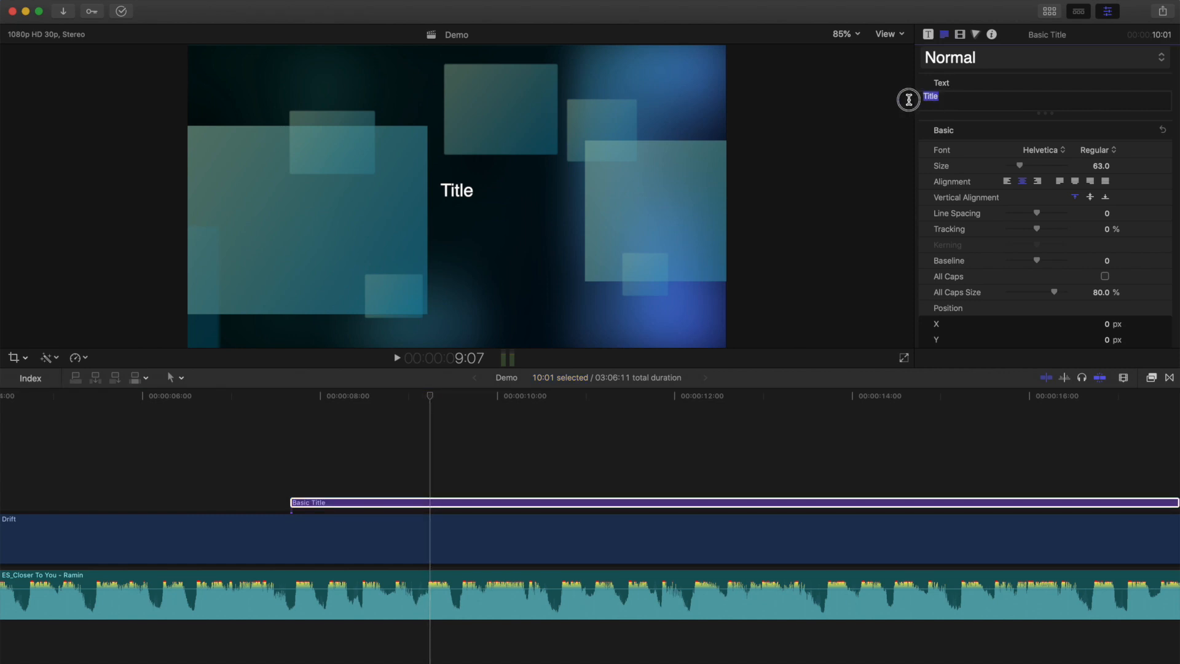
pyautogui.write('YOU TOUCH ME')
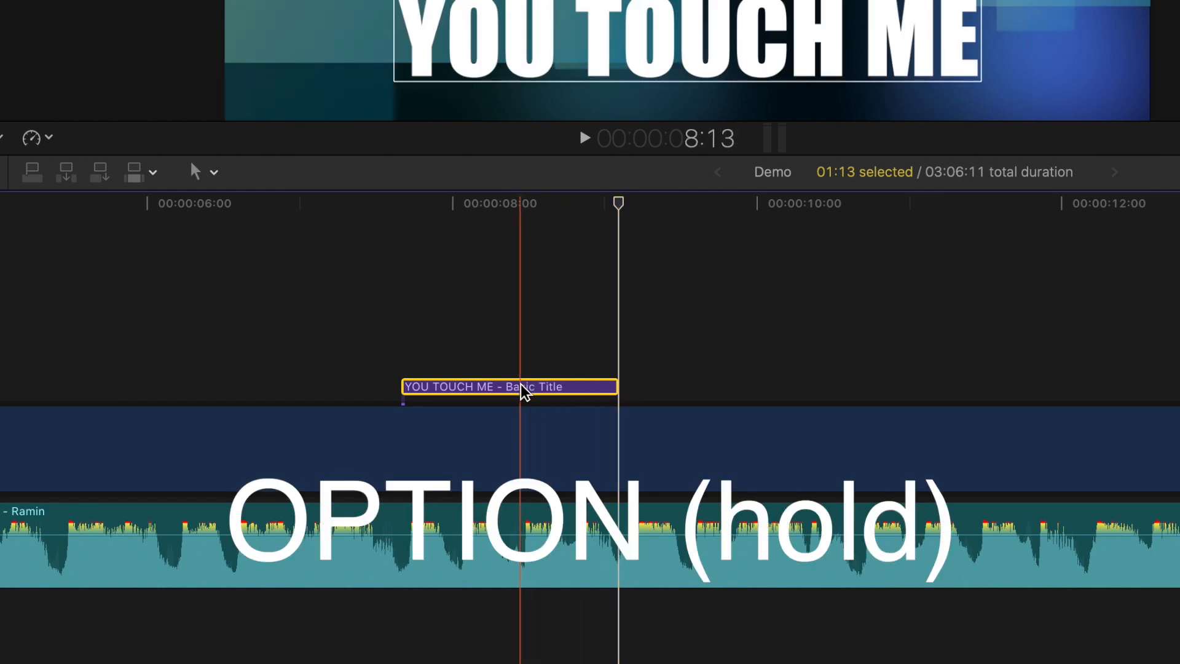
# Step: Duplicate the title after itself and start retyping the copy as the SO lyric line
pyautogui.moveTo(509, 387); pyautogui.dragTo(728, 388)
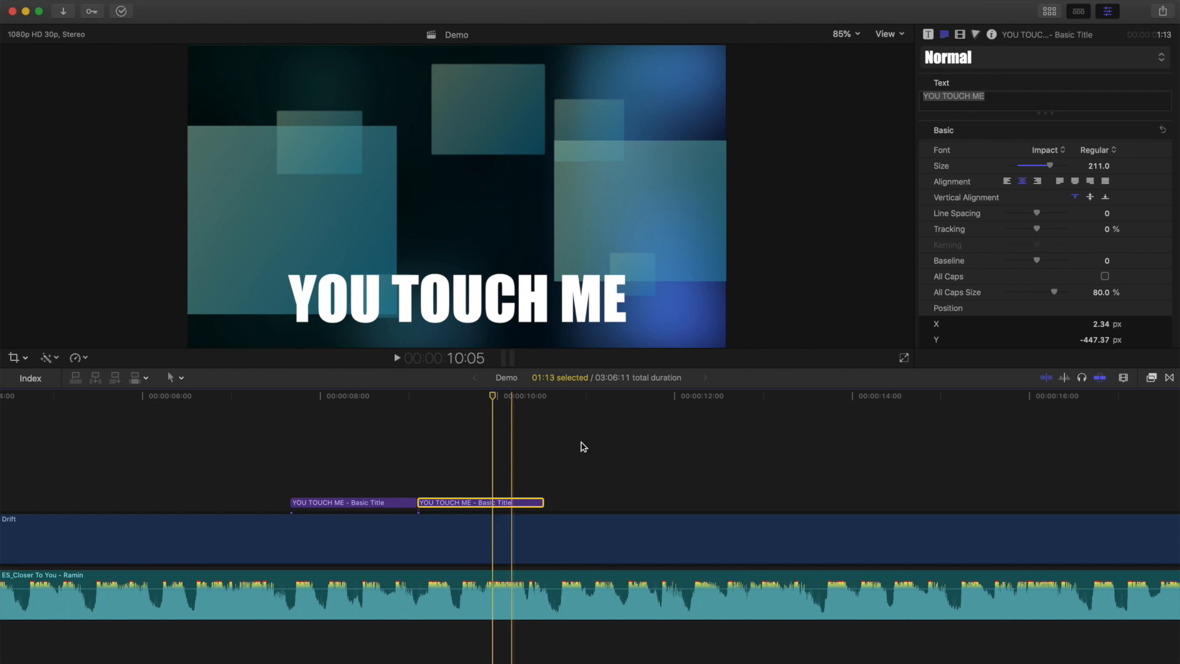
pyautogui.write('SO')
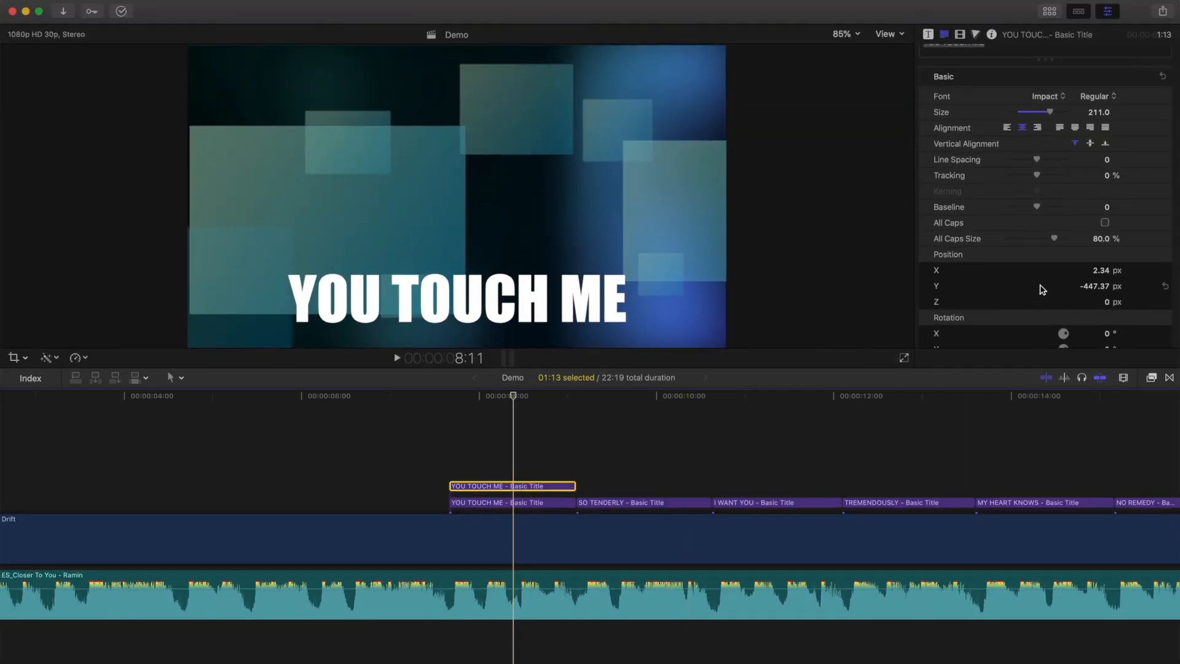
# Step: Set the stacked title copy's Face colour to Green
pyautogui.scroll(-3)
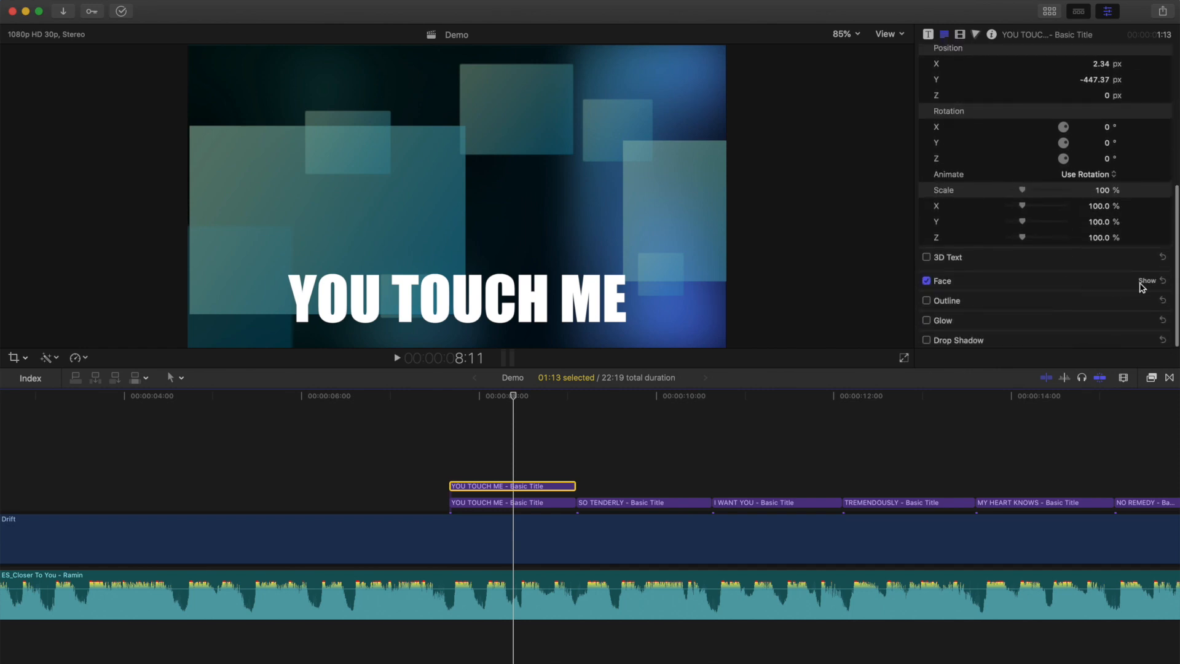
pyautogui.click(1098, 314)
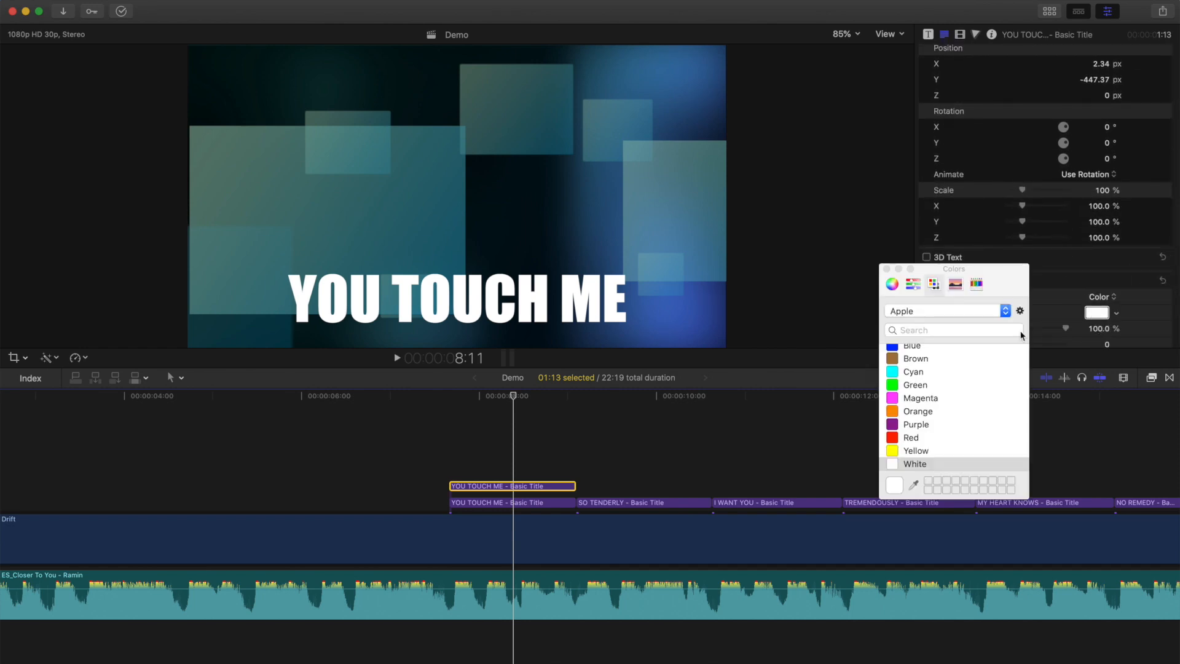
pyautogui.click(916, 385)
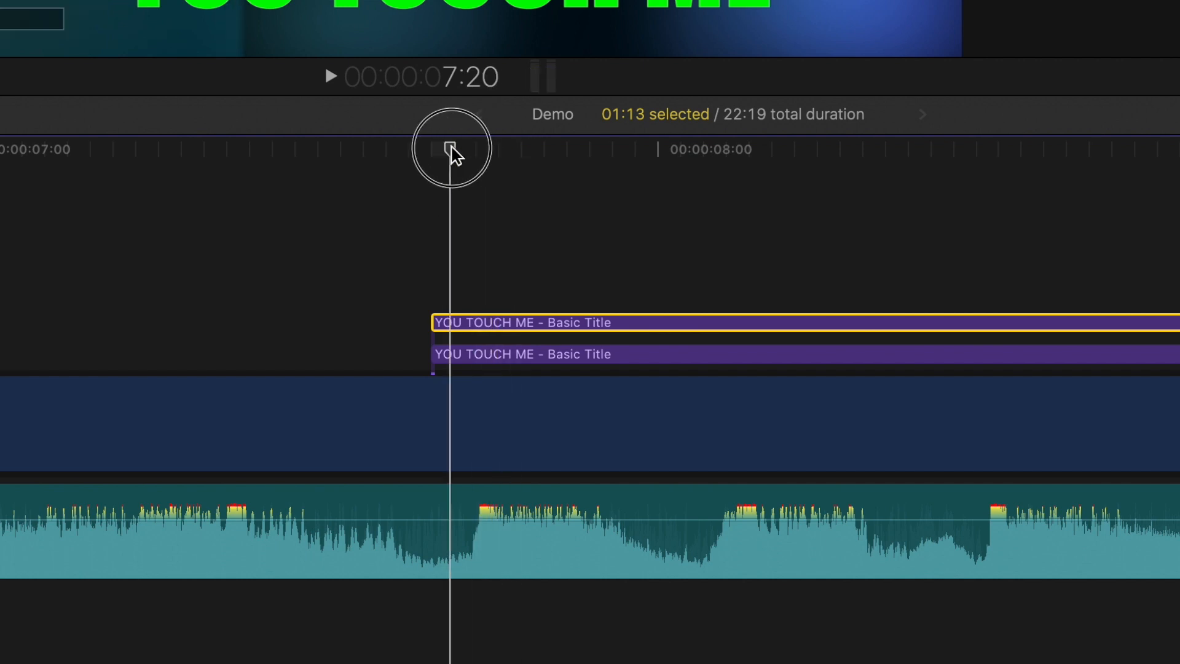
pyautogui.press('left')
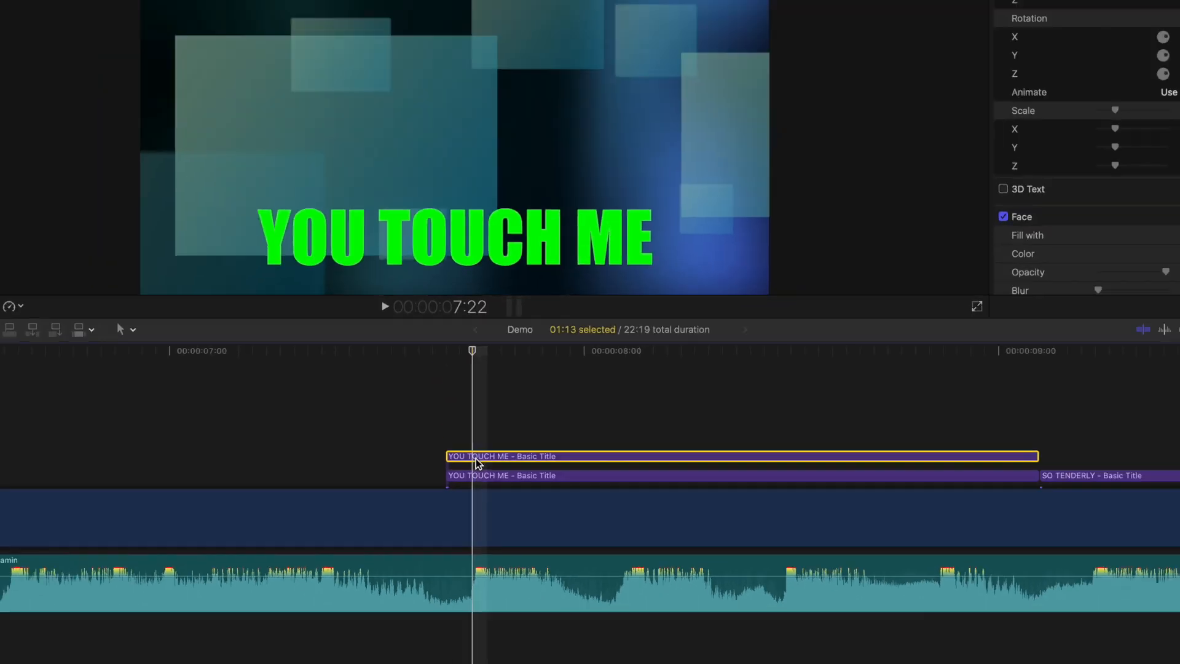
# Step: Trim-crop the green copy from the right and keyframe it frame by frame along the phrase
pyautogui.click(13, 357)
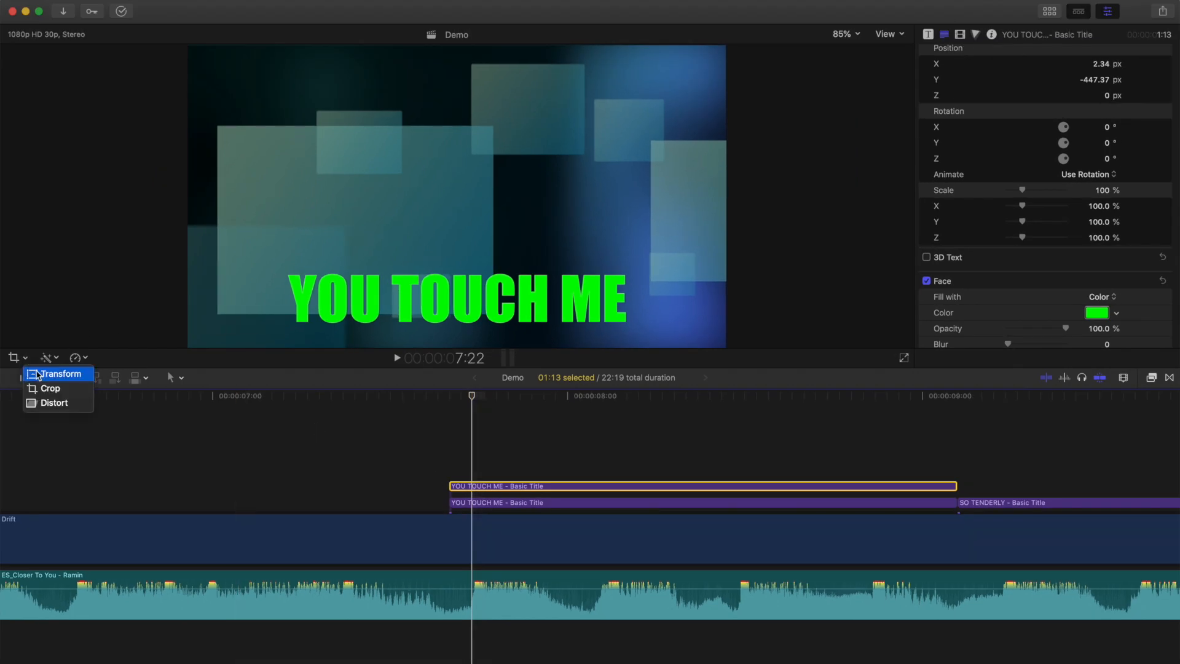
pyautogui.click(49, 388)
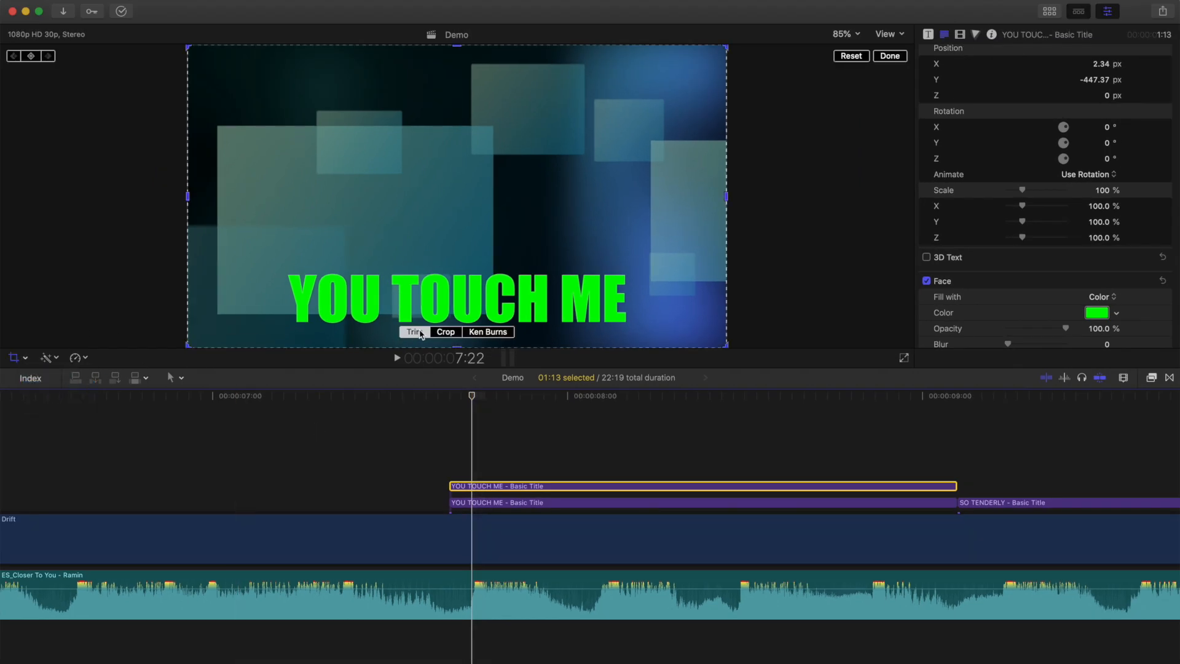
pyautogui.click(445, 332)
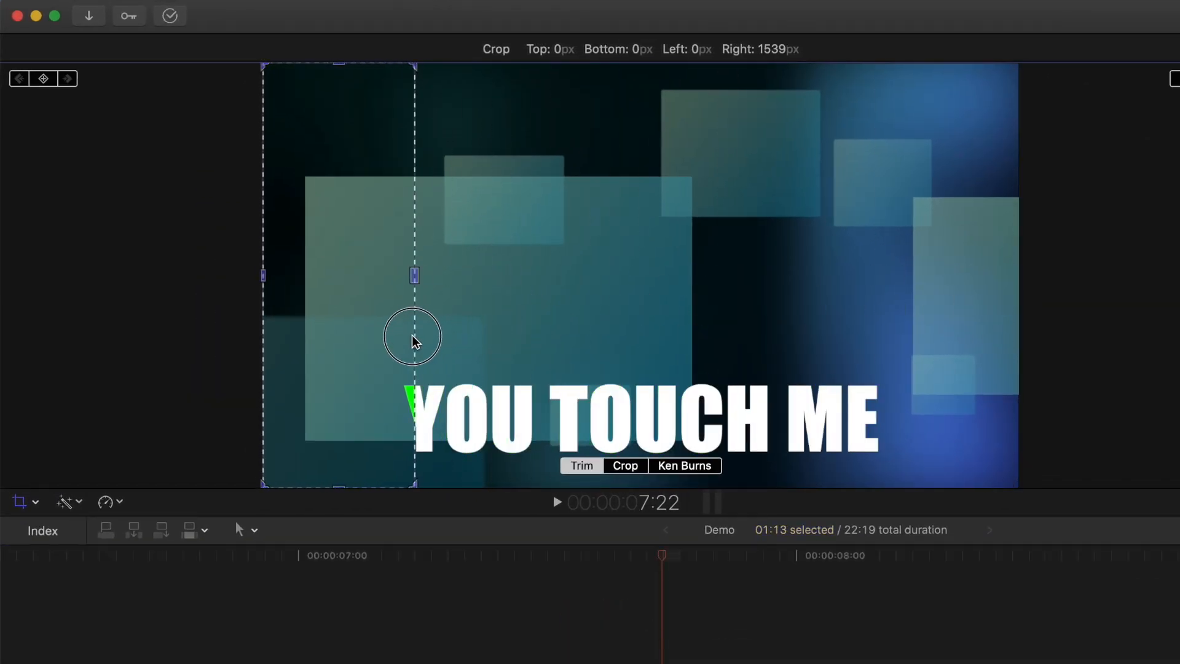
pyautogui.moveTo(414, 275); pyautogui.dragTo(401, 275)
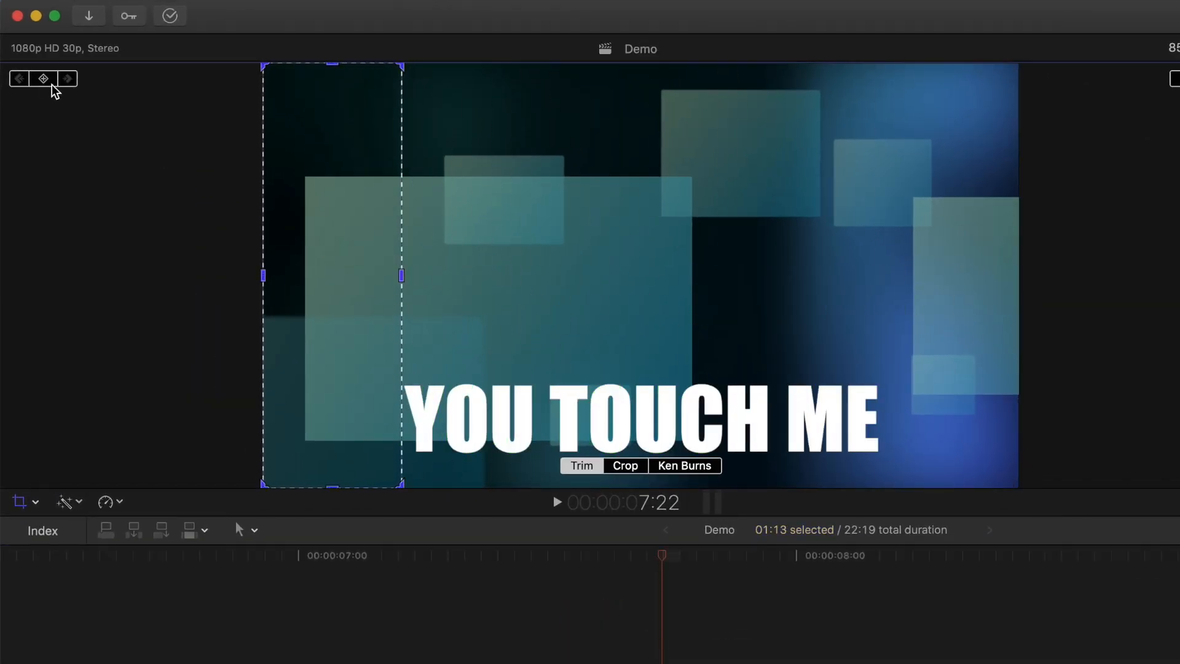
pyautogui.press('right')
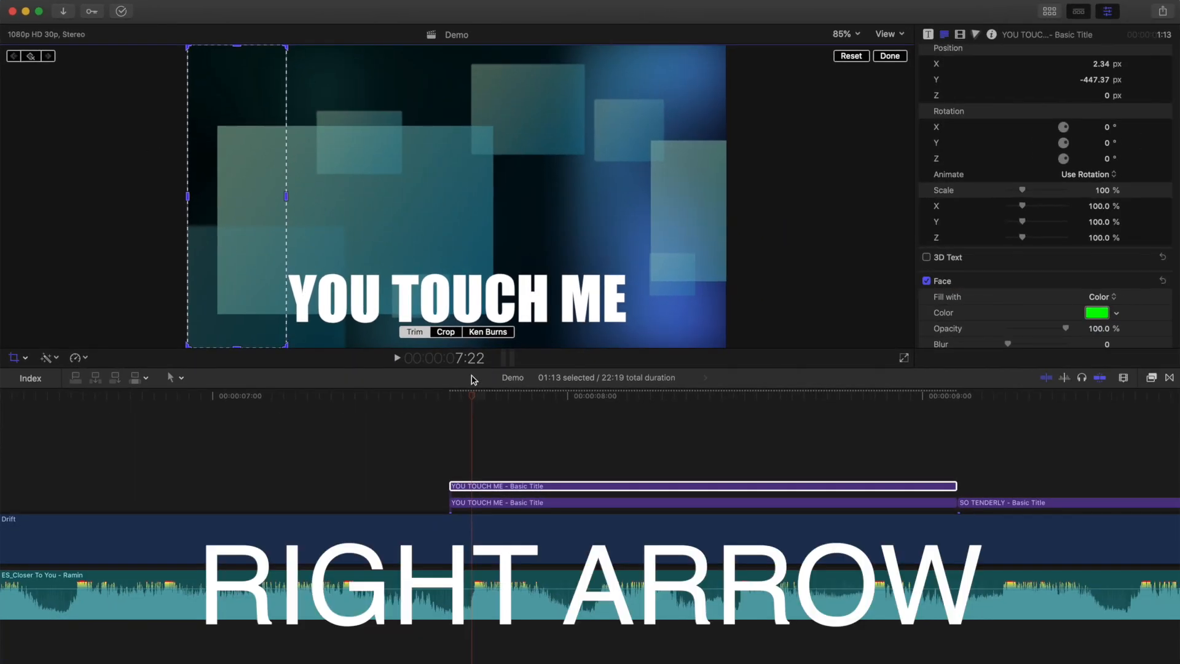
pyautogui.press('right')
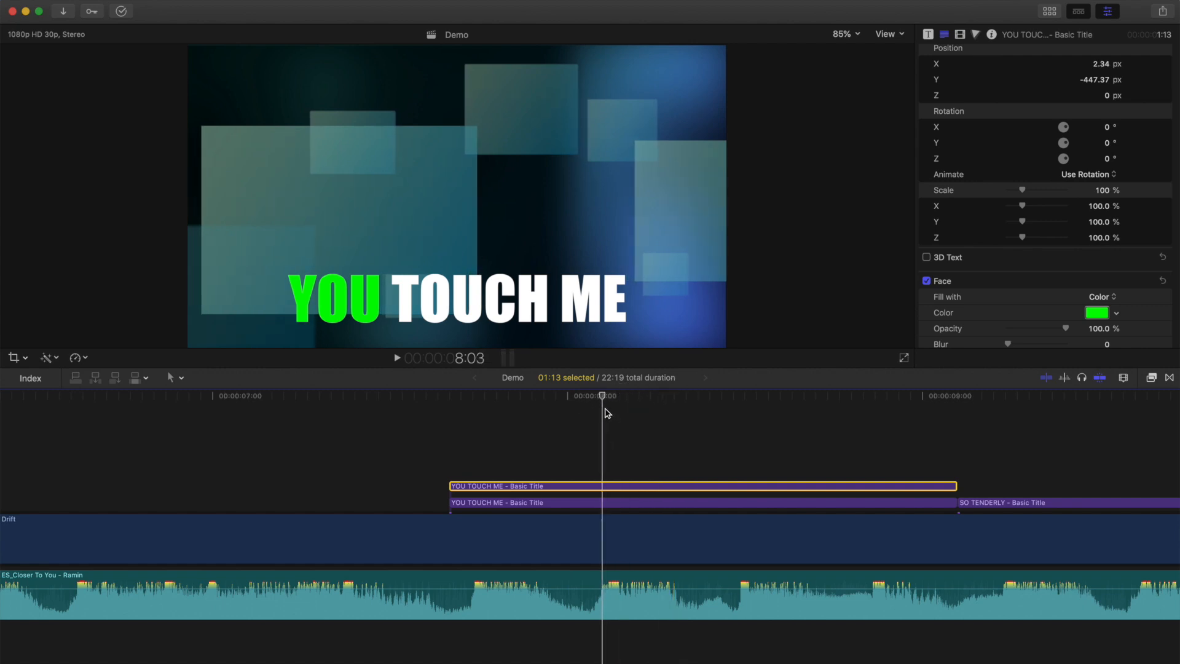
pyautogui.click(12, 358)
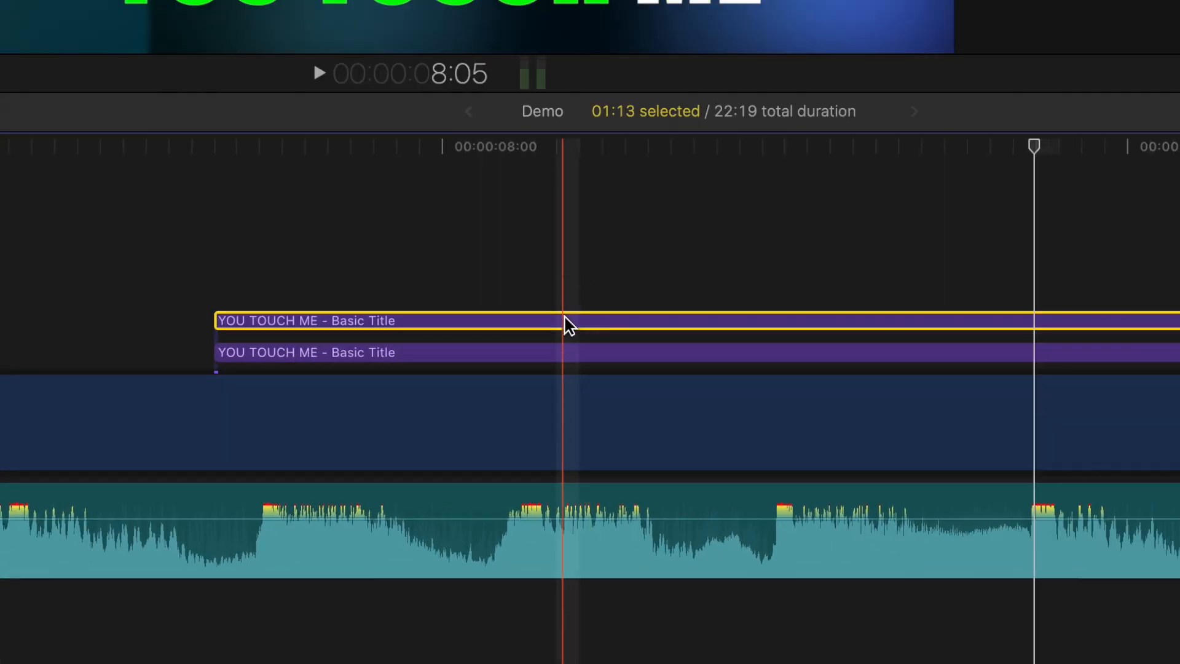
# Step: Use the green title's shortcut menu to add a stacked copy over SO TENDERLY
pyautogui.rightClick(564, 320)
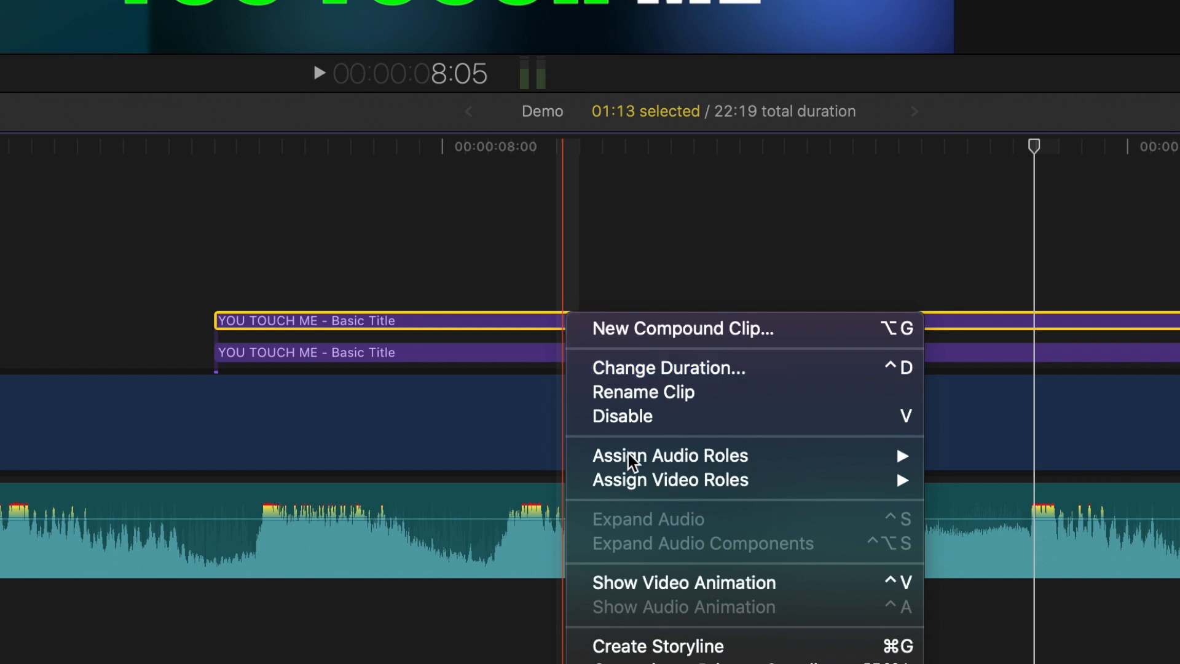
pyautogui.click(684, 582)
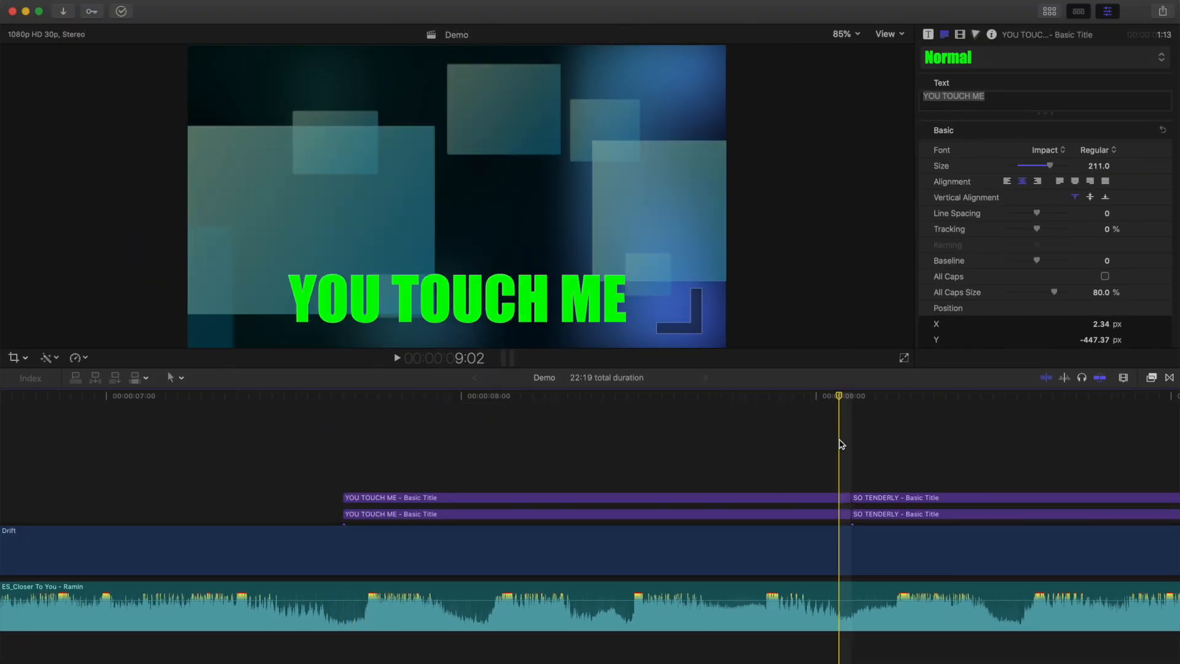
# Step: Drag the Elements Shapes circle generator above the lyric titles
pyautogui.click(345, 395)
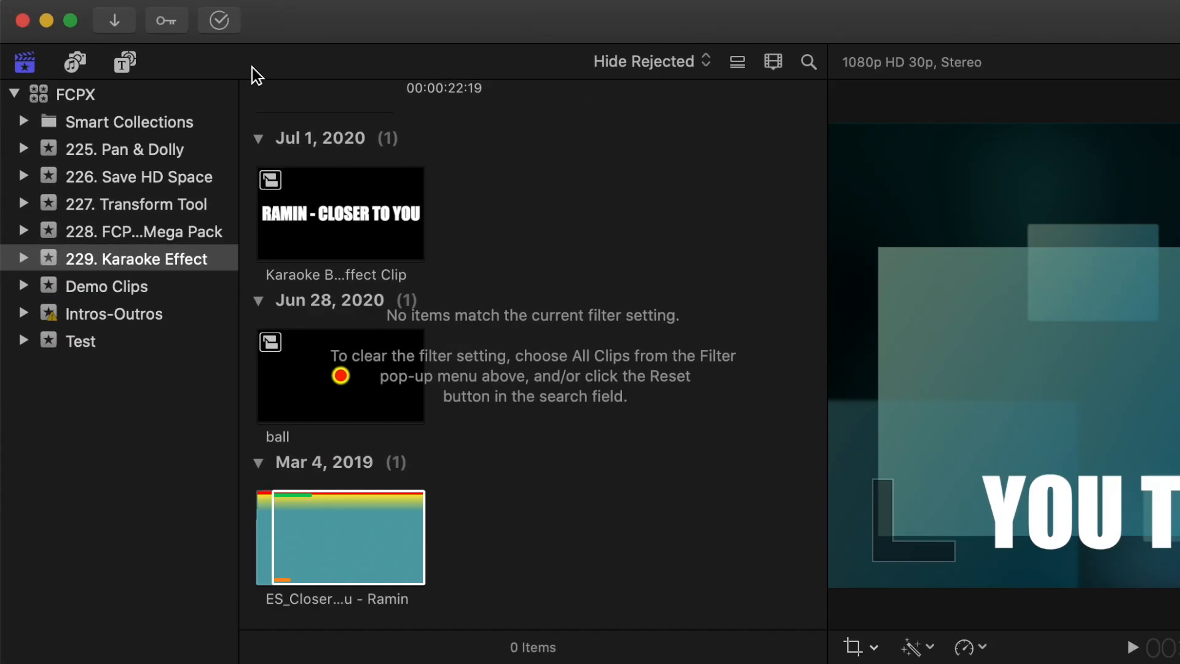
pyautogui.click(125, 63)
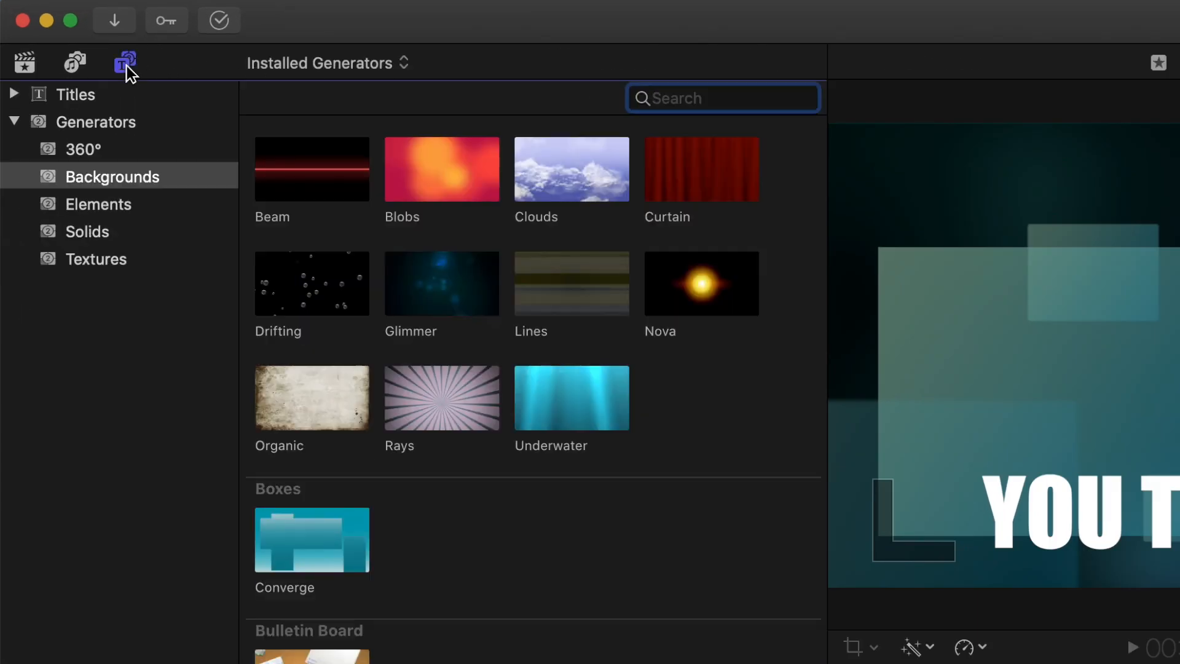
pyautogui.moveTo(108, 191)
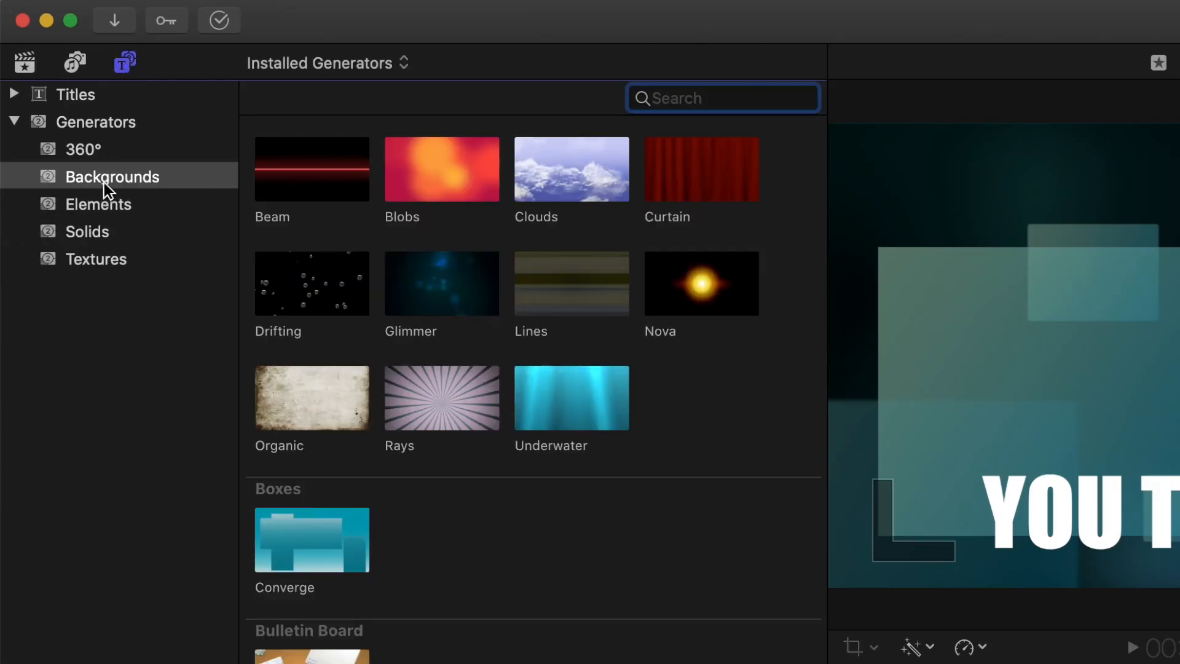
pyautogui.click(96, 203)
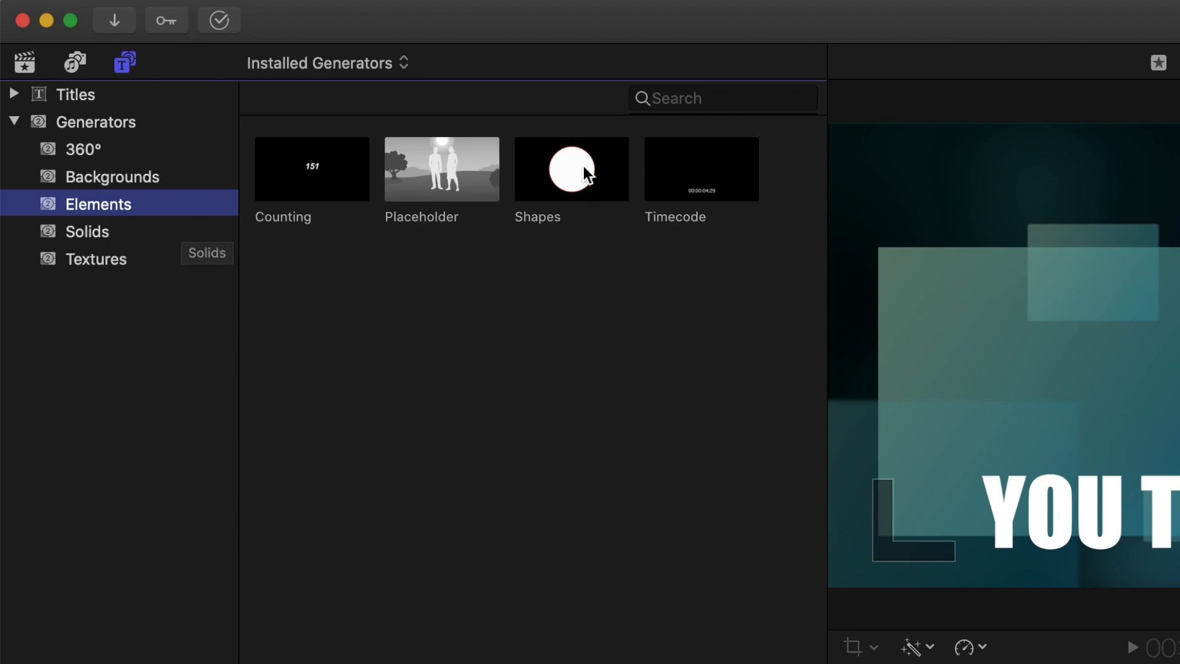
pyautogui.moveTo(572, 169); pyautogui.dragTo(353, 450)
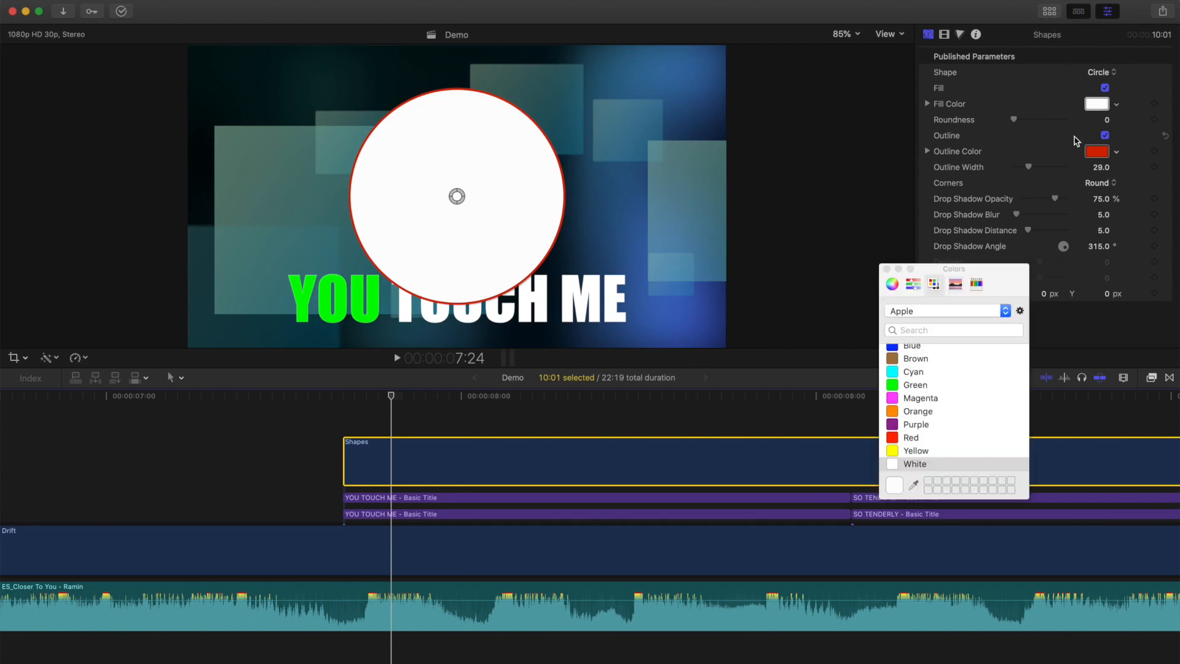
# Step: Give the circle a red fill and a green outline widened to about 70
pyautogui.click(910, 437)
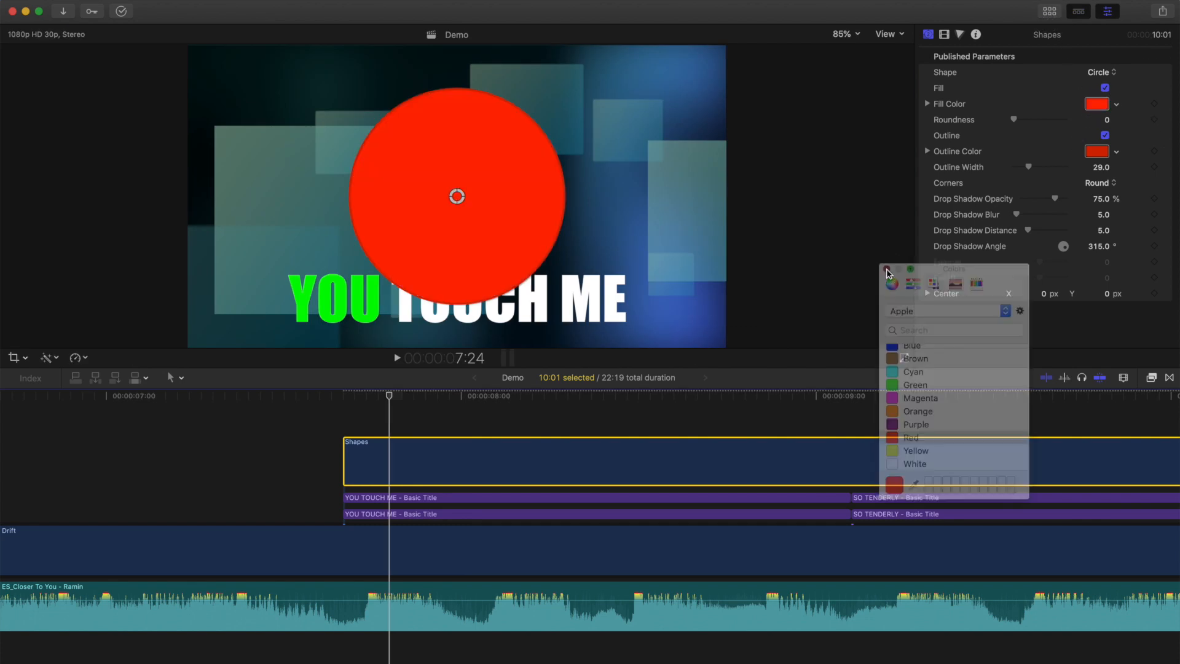
pyautogui.click(914, 385)
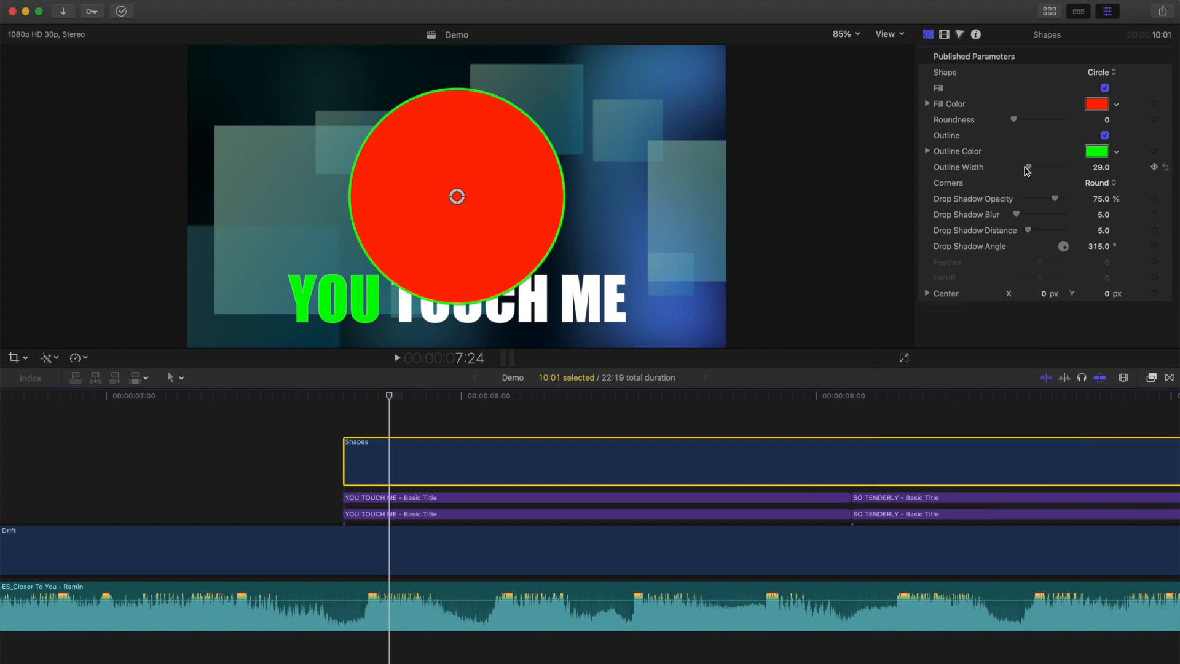
pyautogui.moveTo(1028, 166); pyautogui.dragTo(1050, 167)
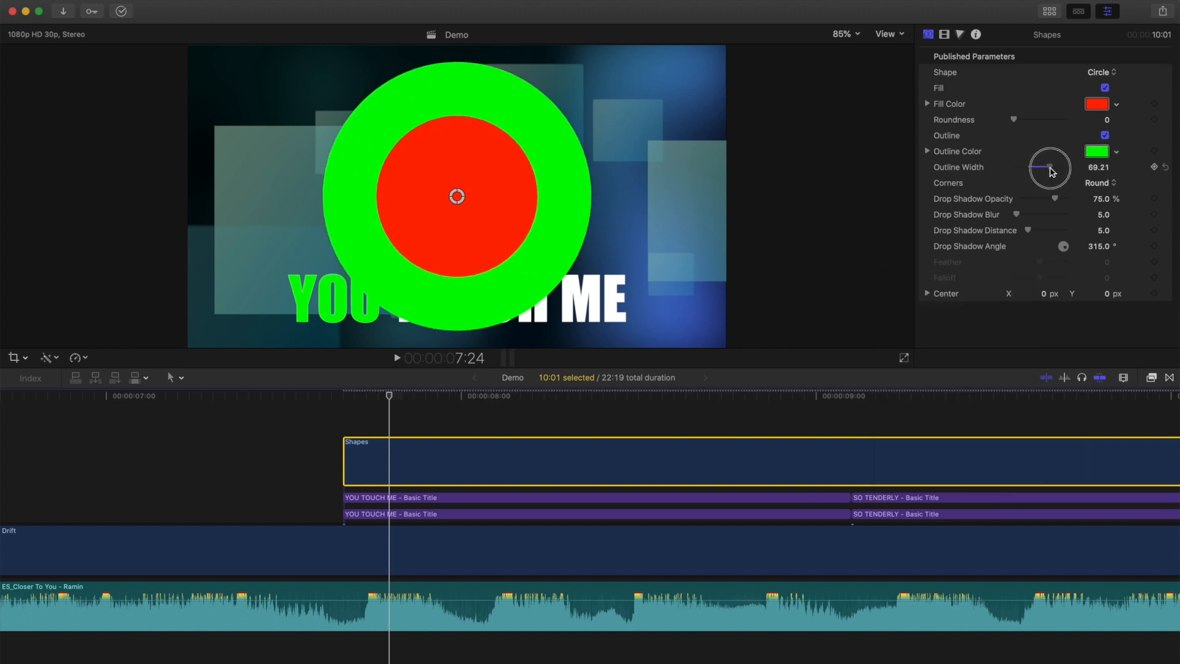
pyautogui.moveTo(1046, 167); pyautogui.dragTo(1057, 167)
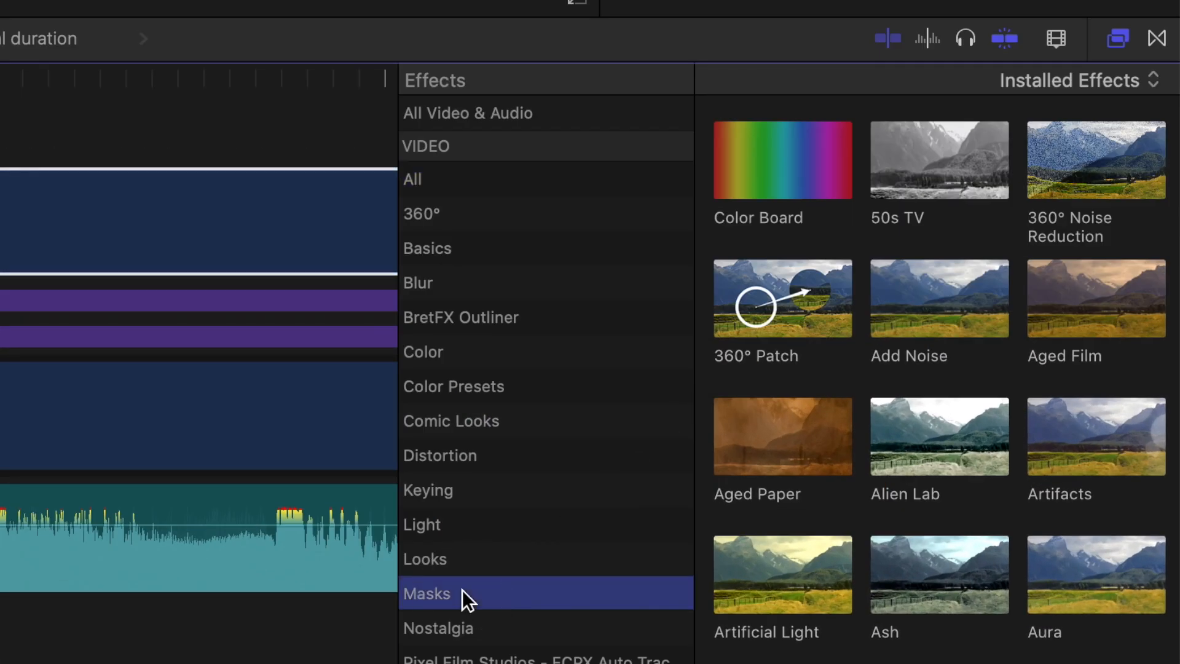
# Step: Apply a Shape Mask tightened around the red ball with feather for a soft green glow
pyautogui.click(427, 592)
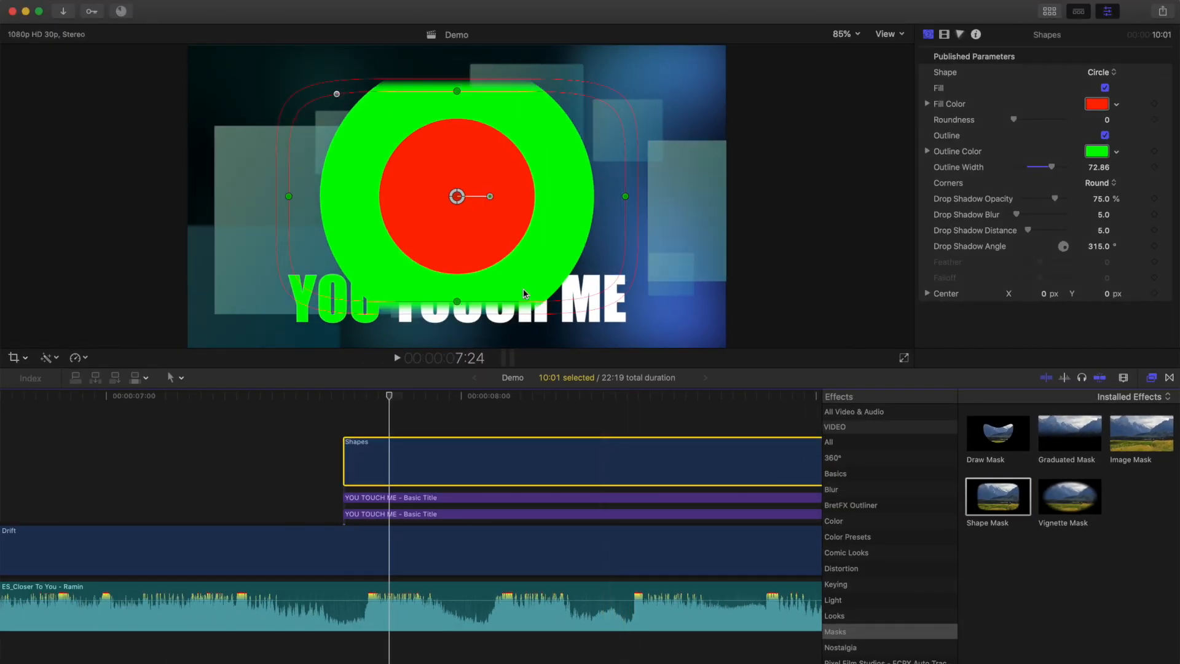
pyautogui.click(904, 358)
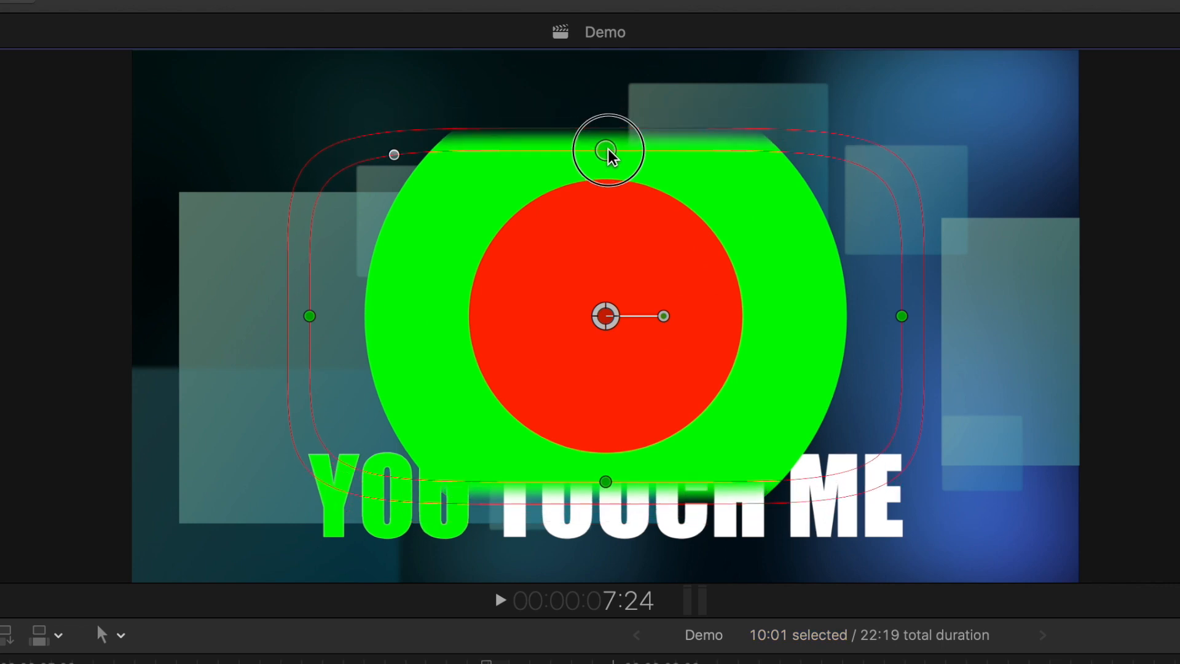
pyautogui.moveTo(606, 149); pyautogui.dragTo(753, 323)
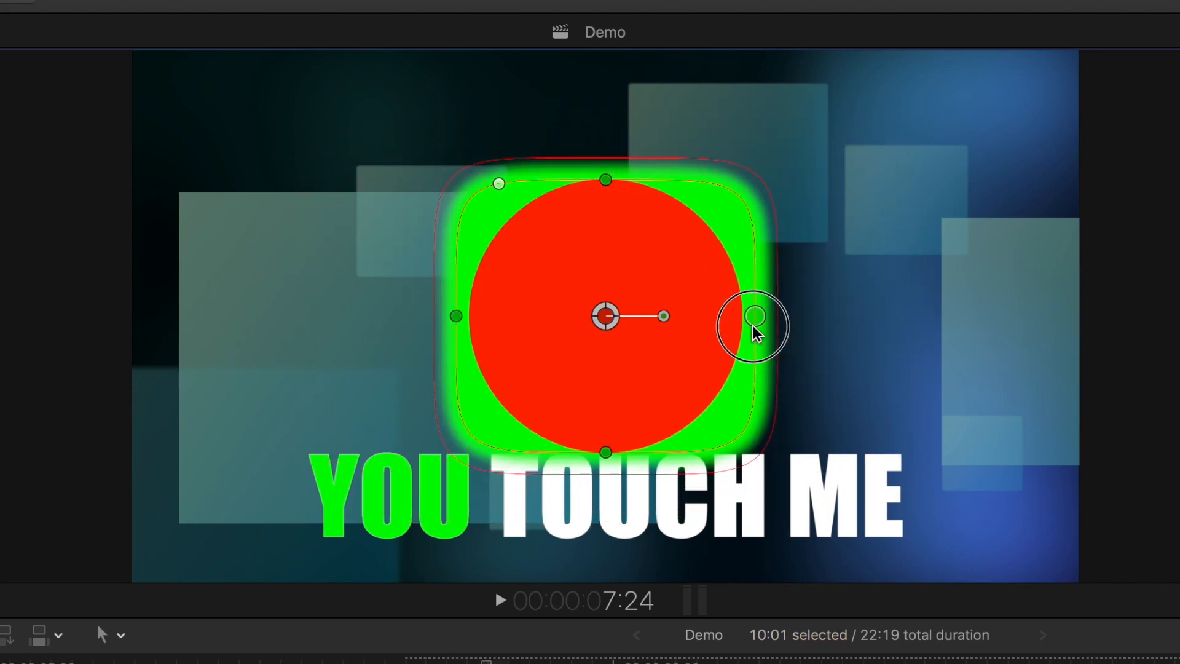
pyautogui.moveTo(752, 323); pyautogui.dragTo(508, 187)
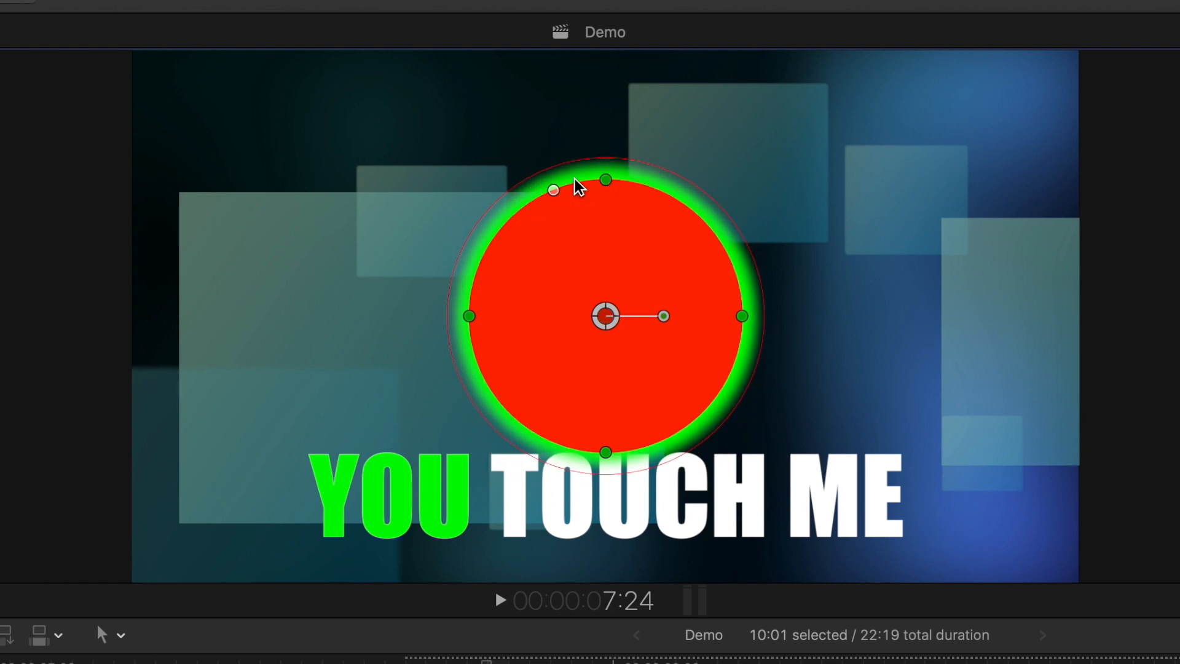
pyautogui.moveTo(575, 188); pyautogui.dragTo(662, 162)
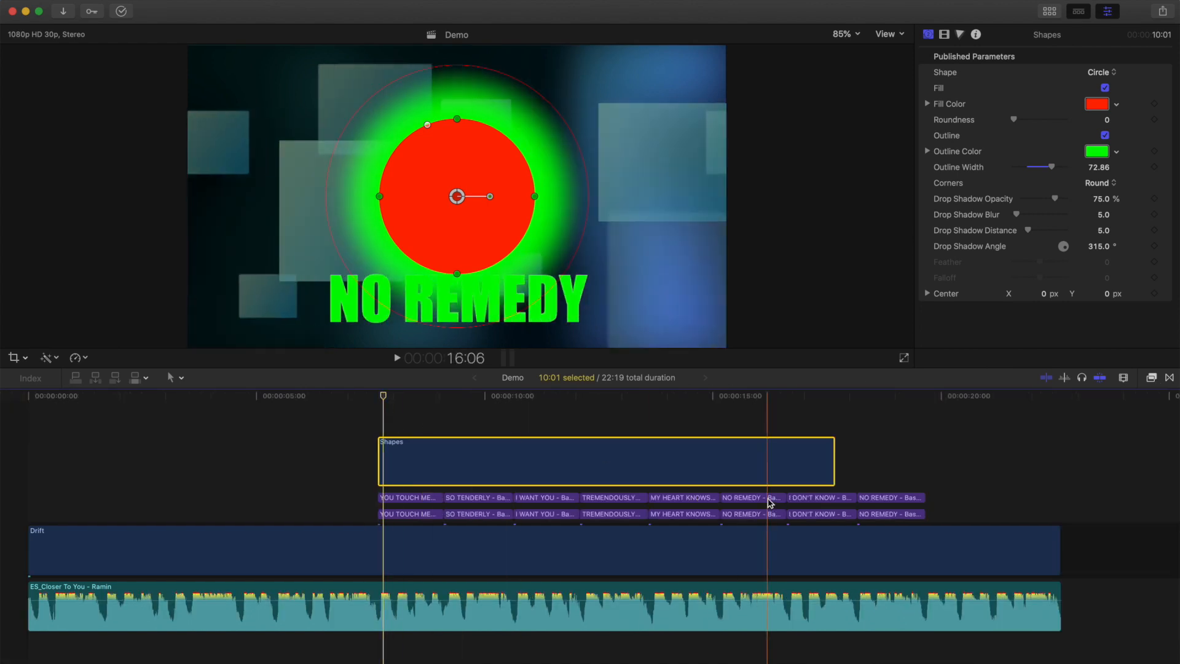
# Step: Stretch the Shapes ball under every lyric title, scale it down small, and cut it where SO TENDERLY begins
pyautogui.moveTo(833, 463); pyautogui.dragTo(930, 463)
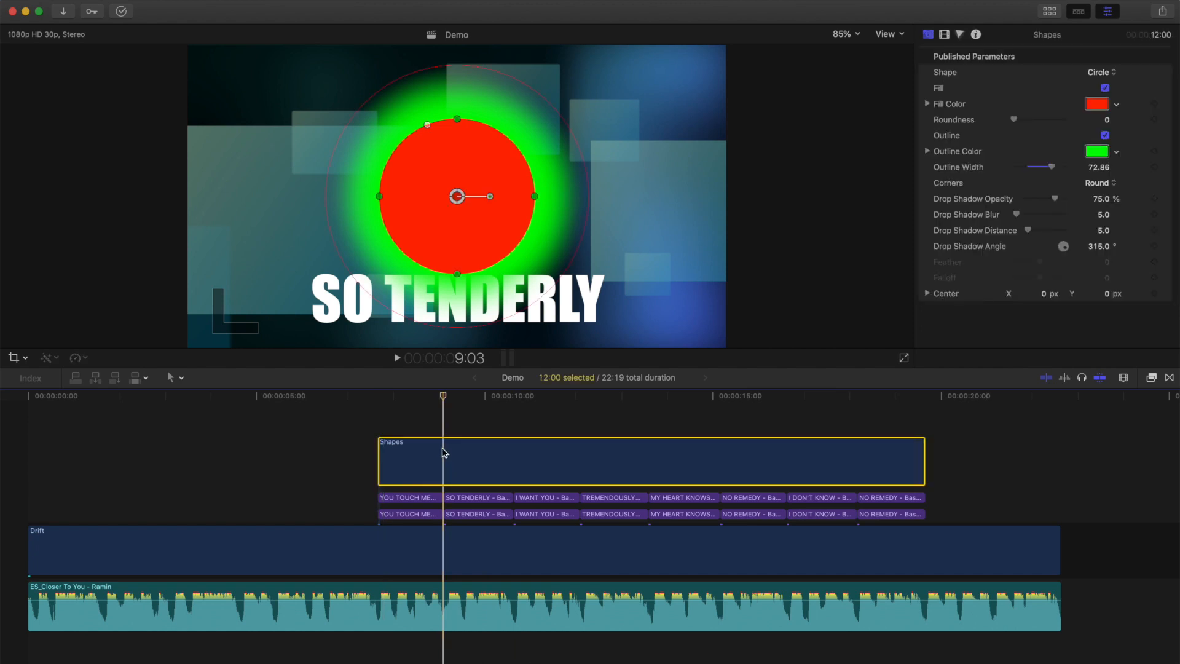
pyautogui.click(44, 358)
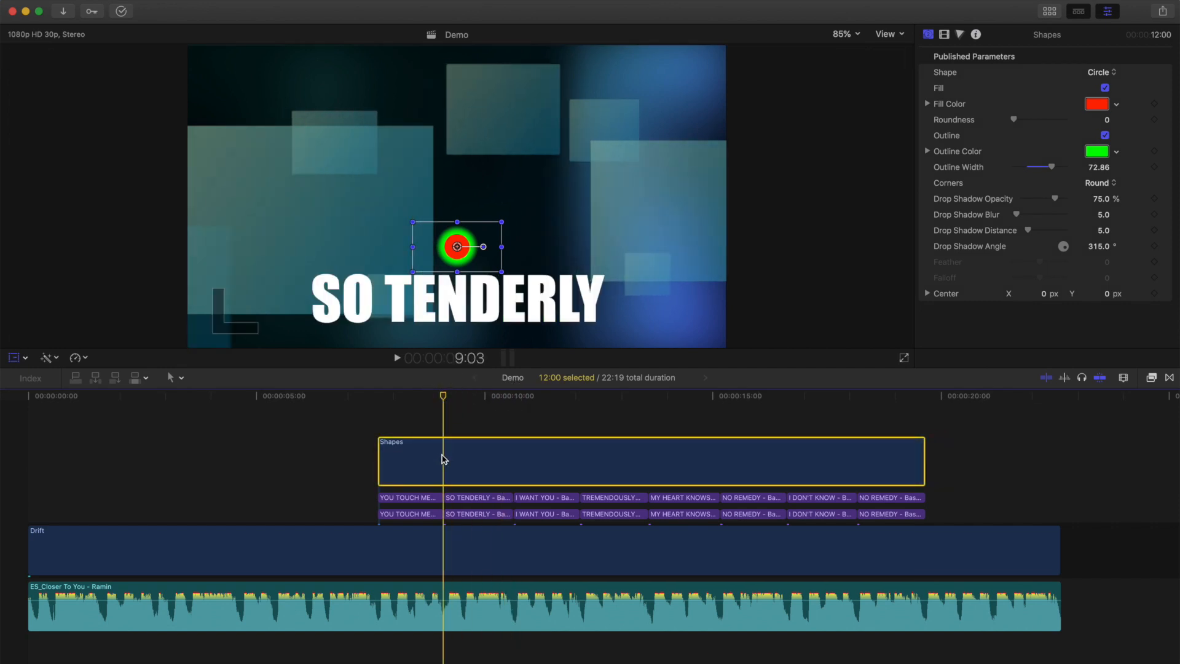
pyautogui.press('cmd+b')
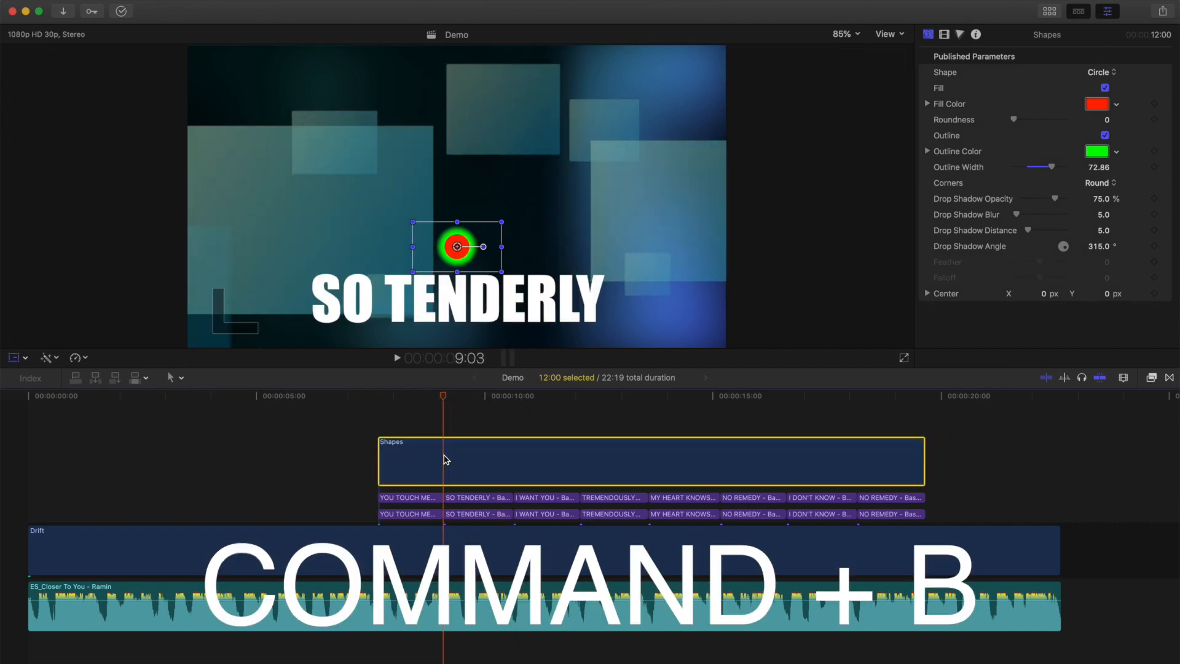
pyautogui.press('cmd+b')
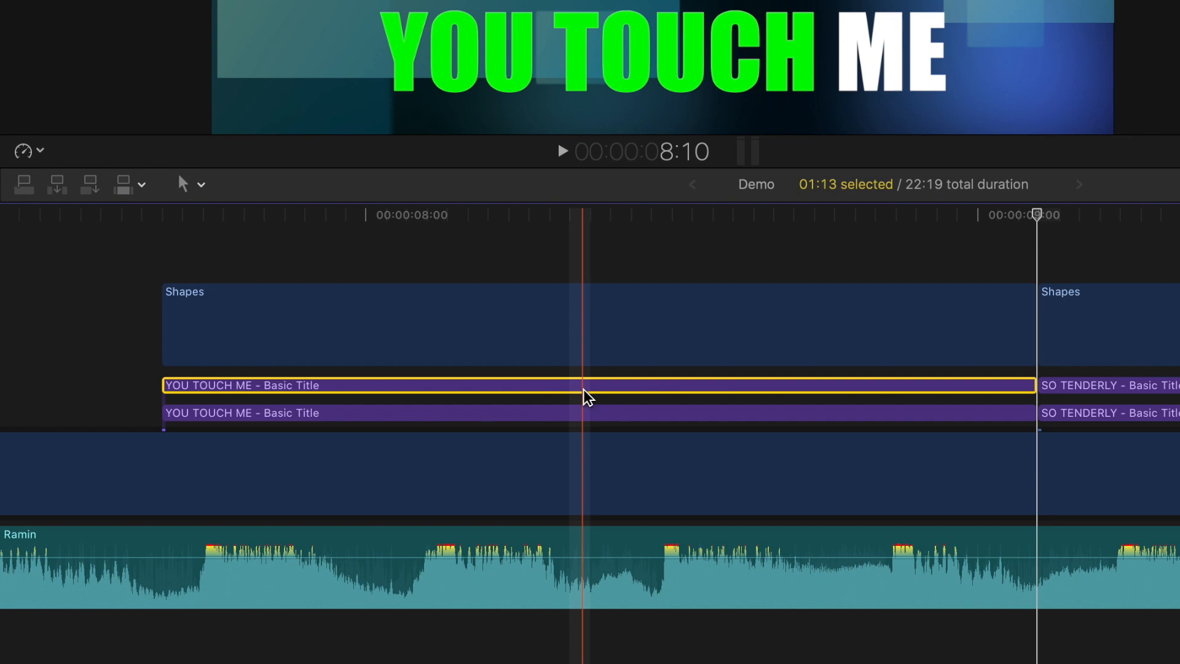
# Step: Select the YOU TOUCH ME title and reveal its Video Animation keyframe tracks
pyautogui.click(242, 385)
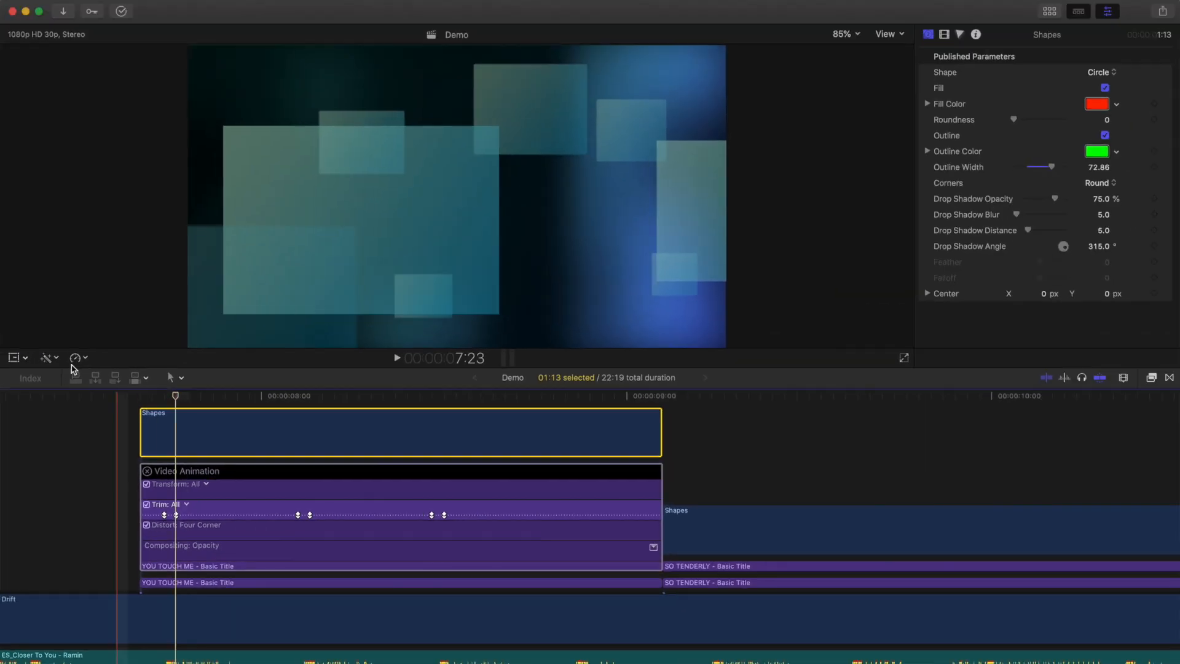
# Step: Enable Transform in the viewer and place the ball just above the word YOU with a position keyframe
pyautogui.click(44, 358)
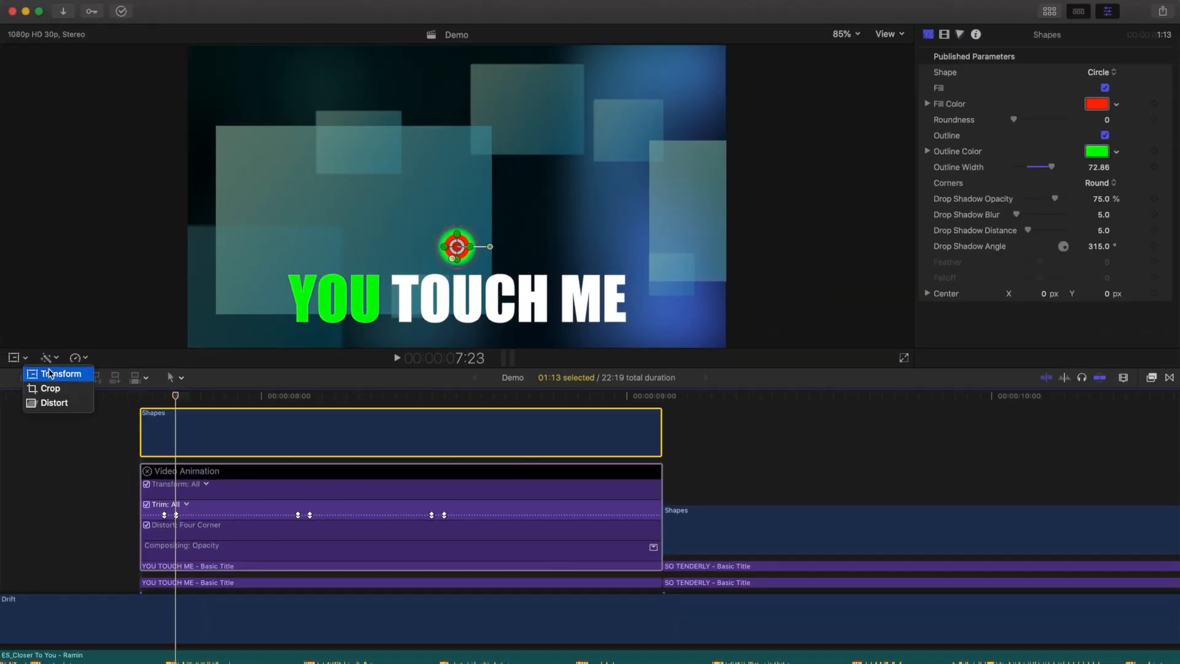
pyautogui.click(59, 374)
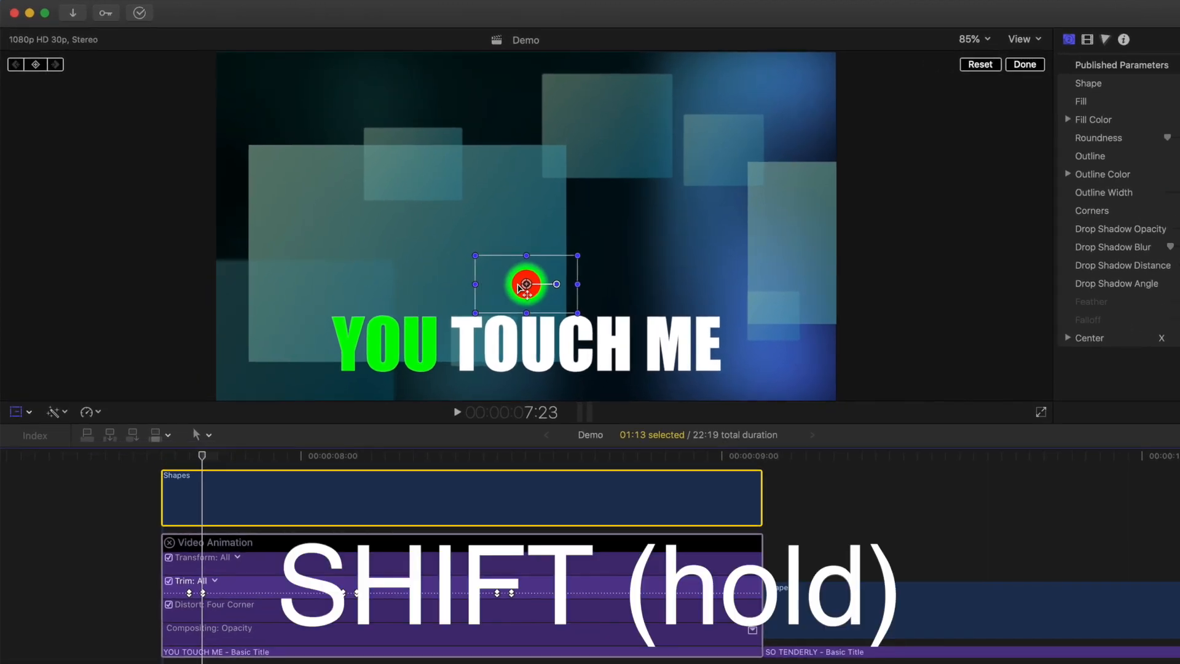
pyautogui.moveTo(525, 284); pyautogui.dragTo(411, 283)
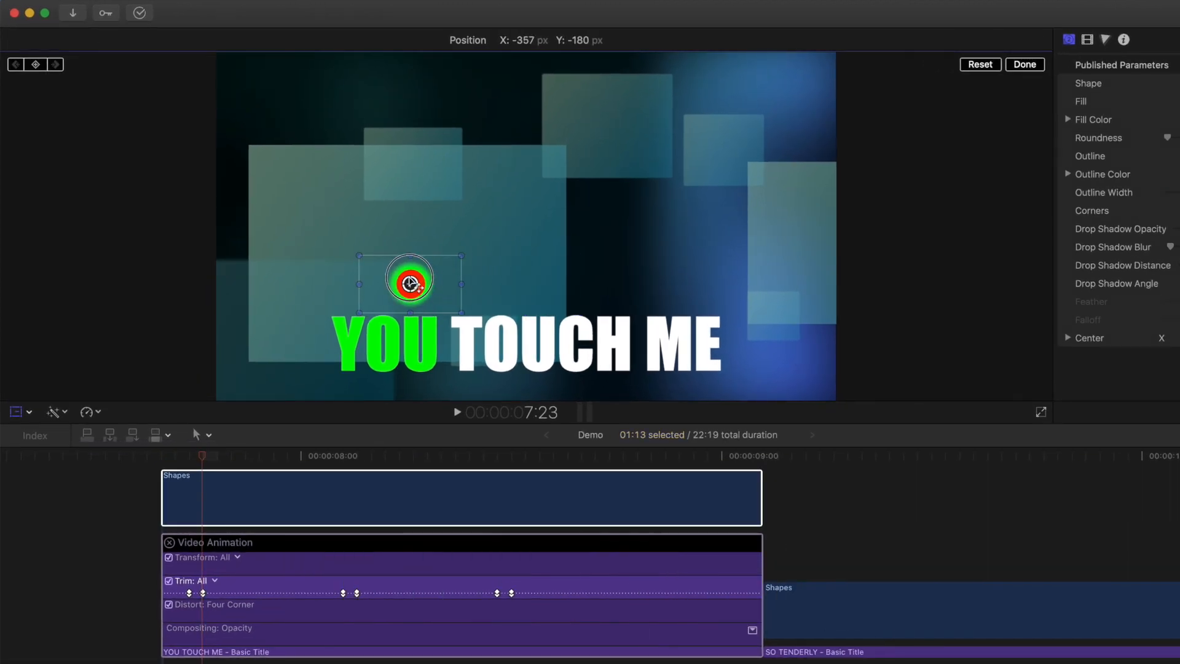
pyautogui.moveTo(410, 284); pyautogui.dragTo(382, 280)
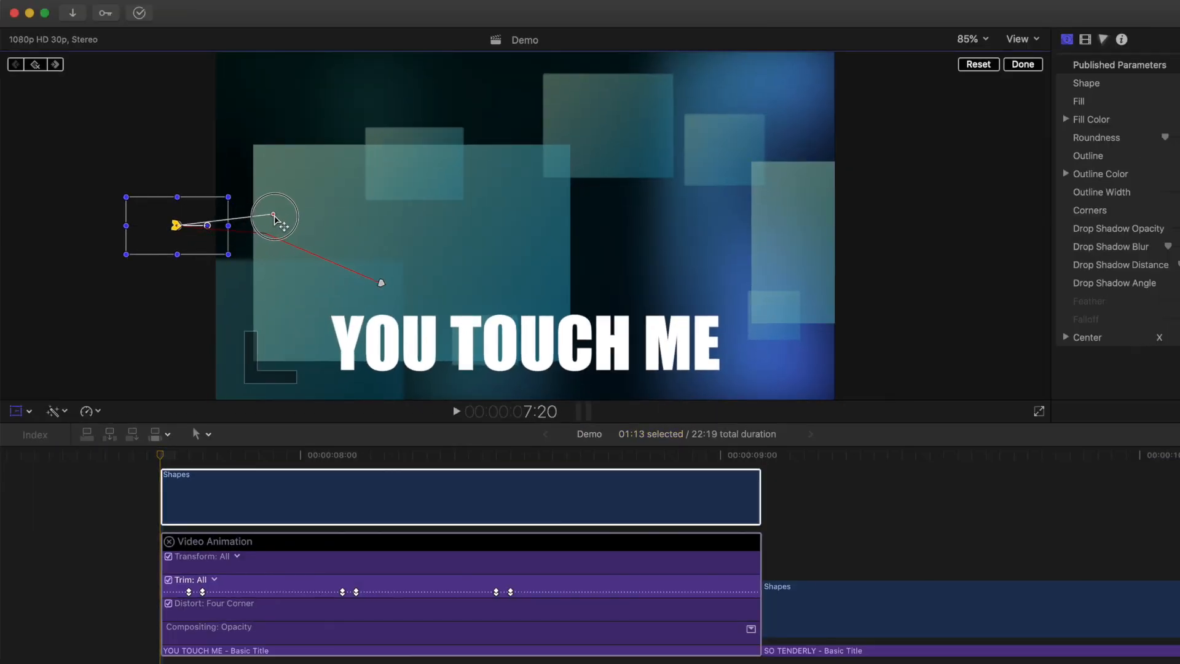
# Step: Start the ball off-frame left and bend its path so it curves down onto YOU
pyautogui.moveTo(274, 216); pyautogui.dragTo(301, 210)
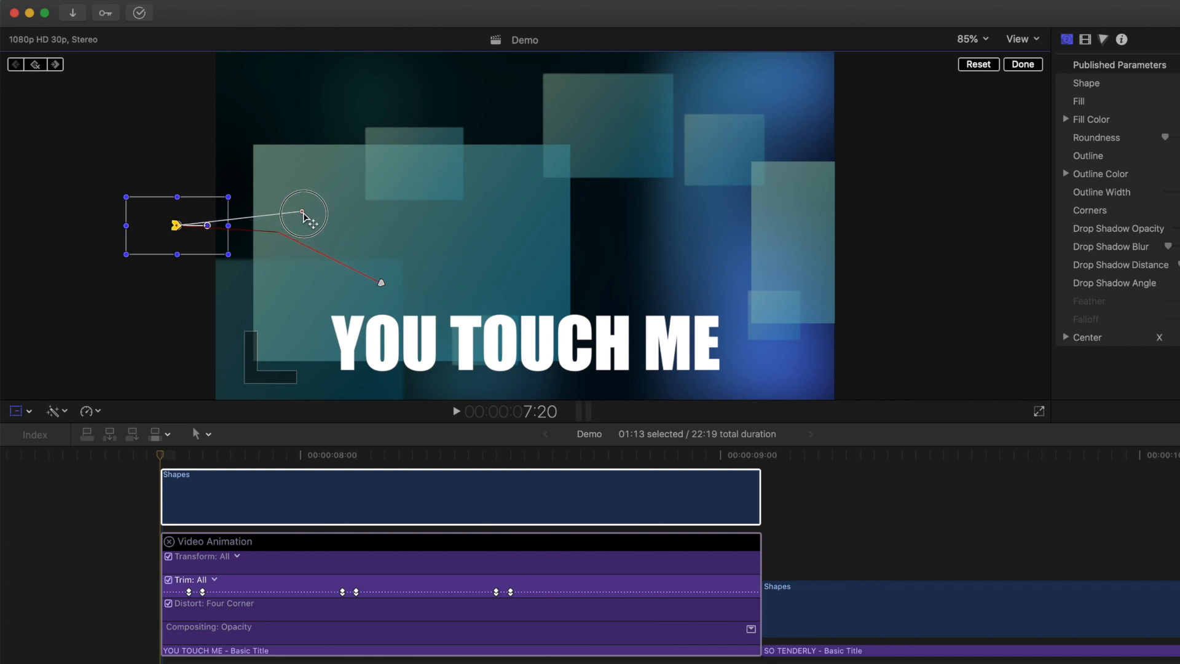
pyautogui.click(164, 458)
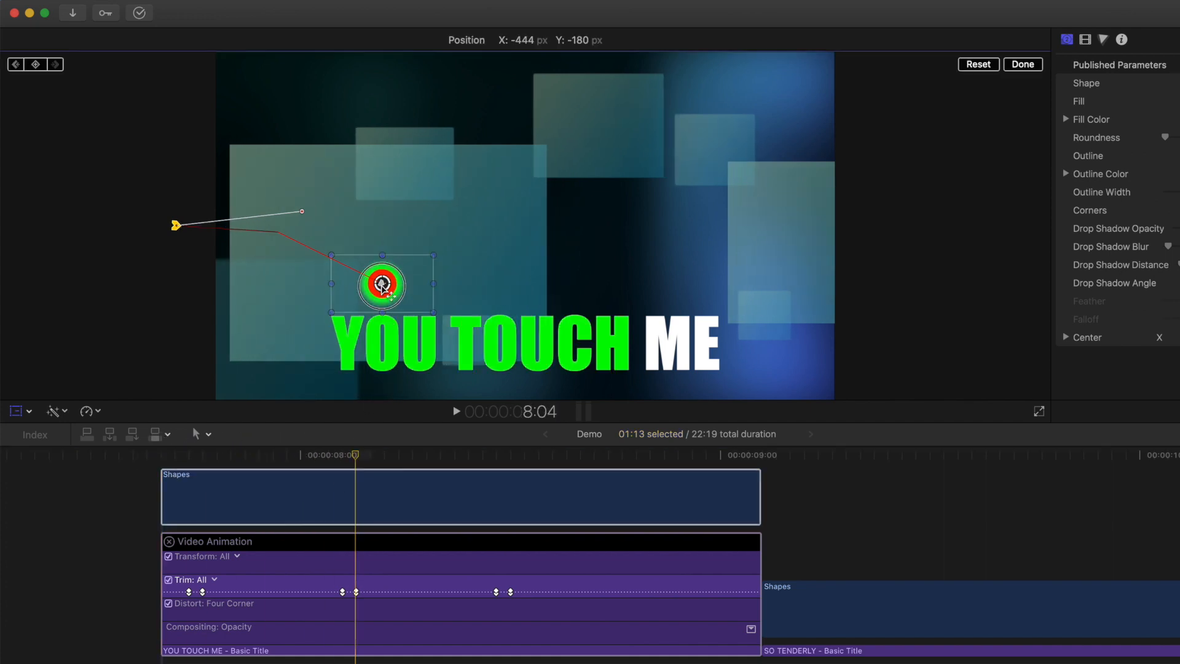
# Step: Keyframe the ball arcing from YOU up over TOUCH, then over ME as each word turns green
pyautogui.moveTo(381, 284); pyautogui.dragTo(535, 284)
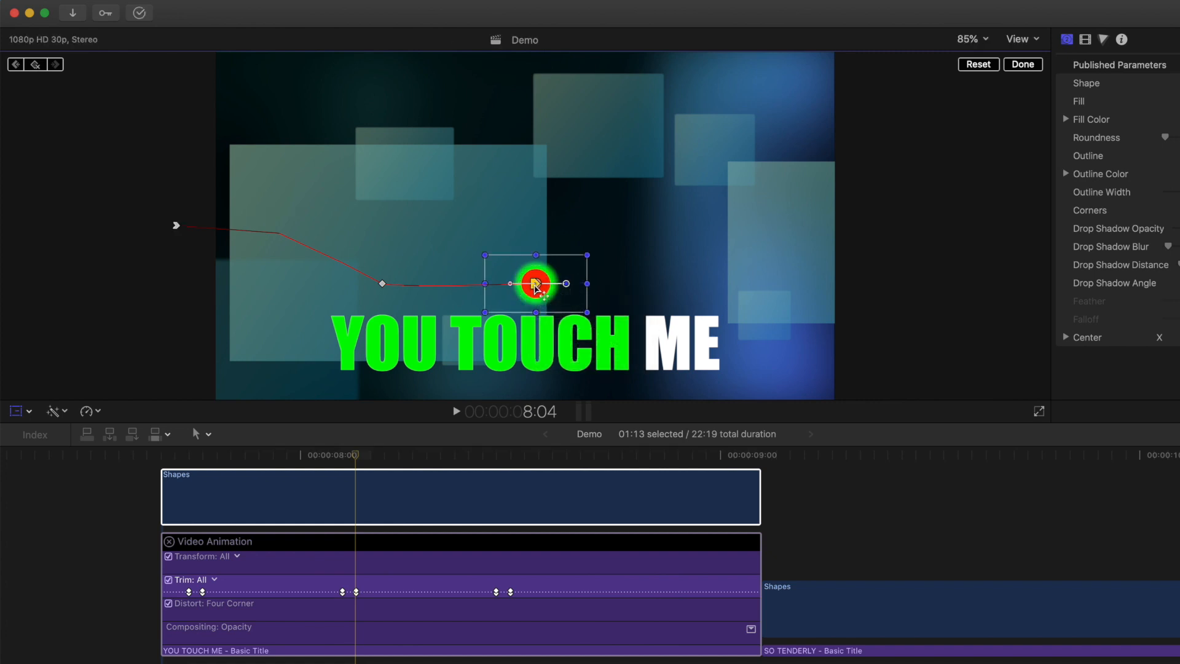
pyautogui.moveTo(535, 284); pyautogui.dragTo(443, 186)
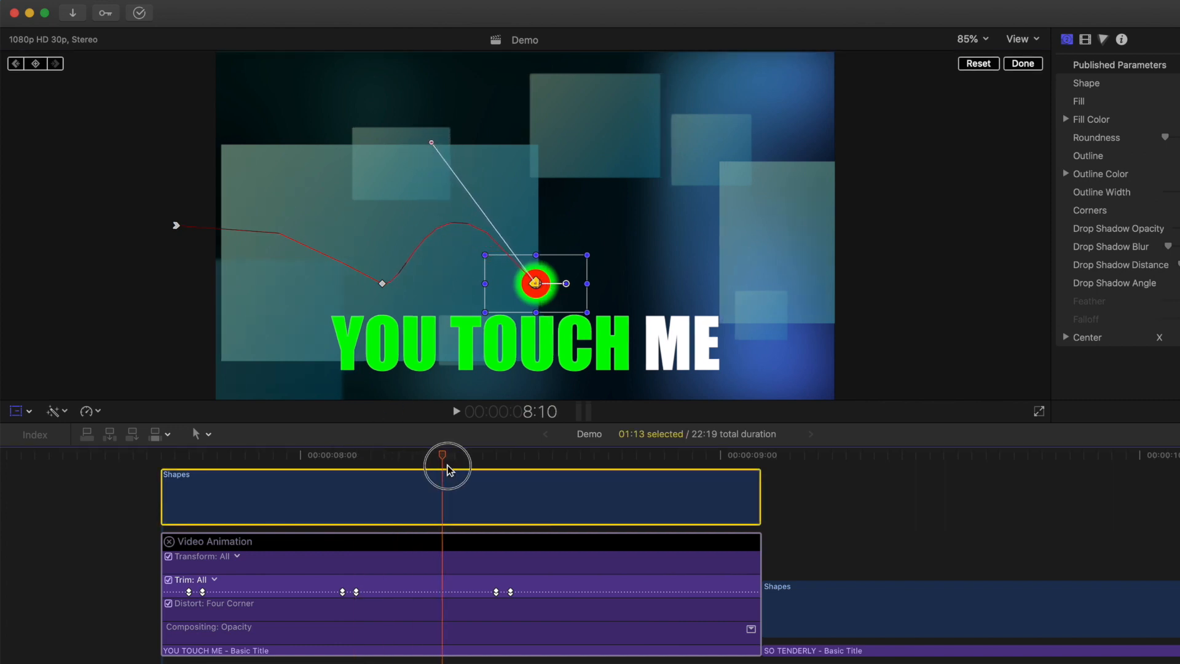
pyautogui.moveTo(535, 282); pyautogui.dragTo(662, 283)
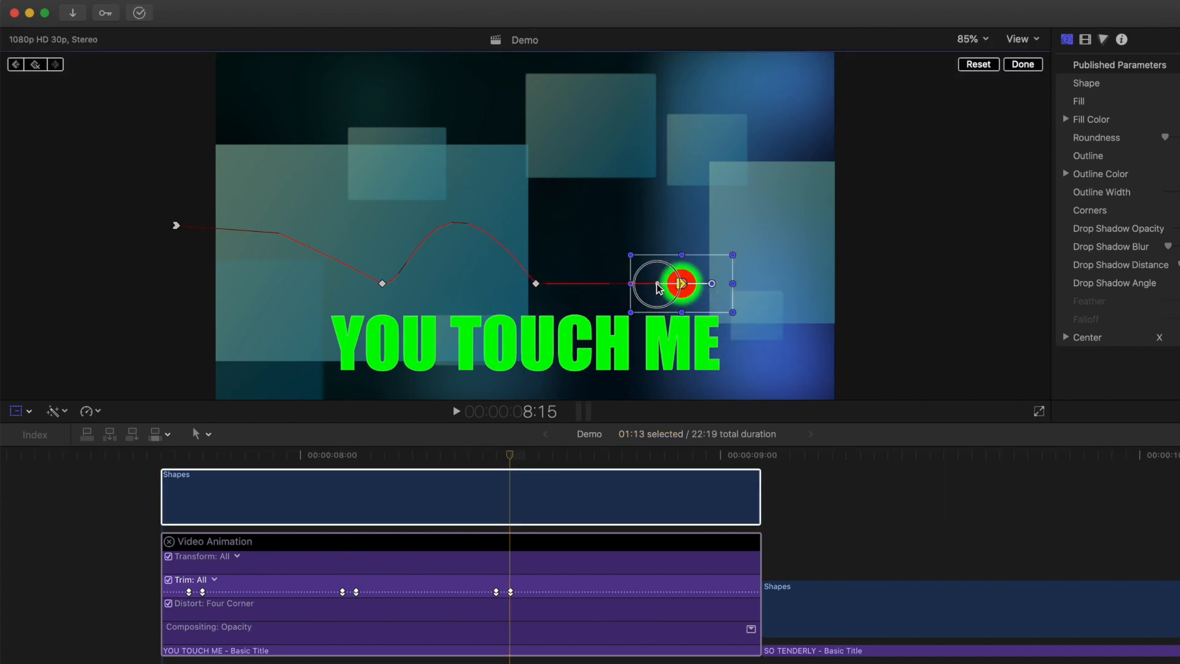
pyautogui.moveTo(678, 283); pyautogui.dragTo(595, 146)
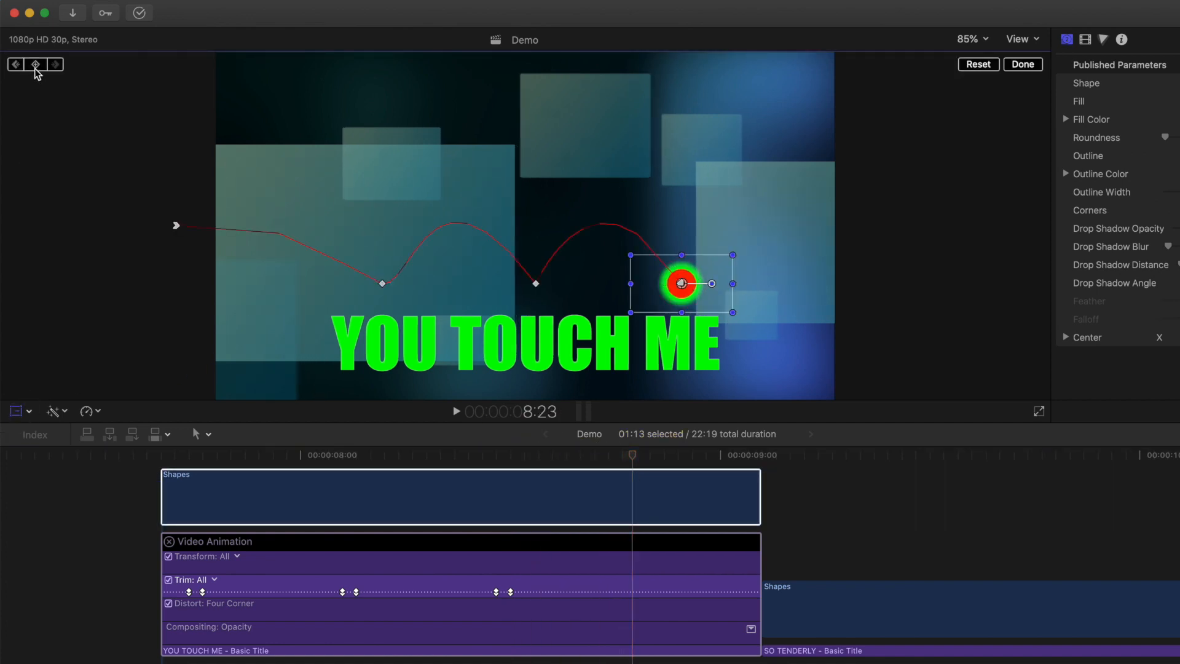
# Step: At the last frame of the ball clip, send the ball off the right frame edge to finish the bounce
pyautogui.press('Down')
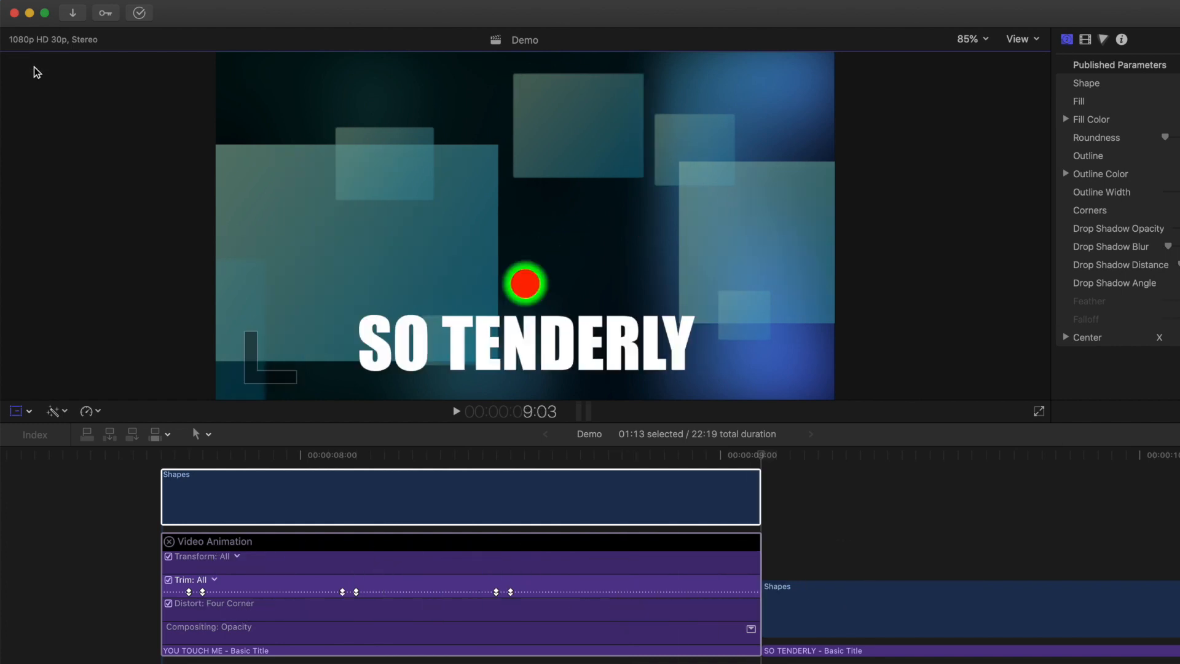
pyautogui.press('Left')
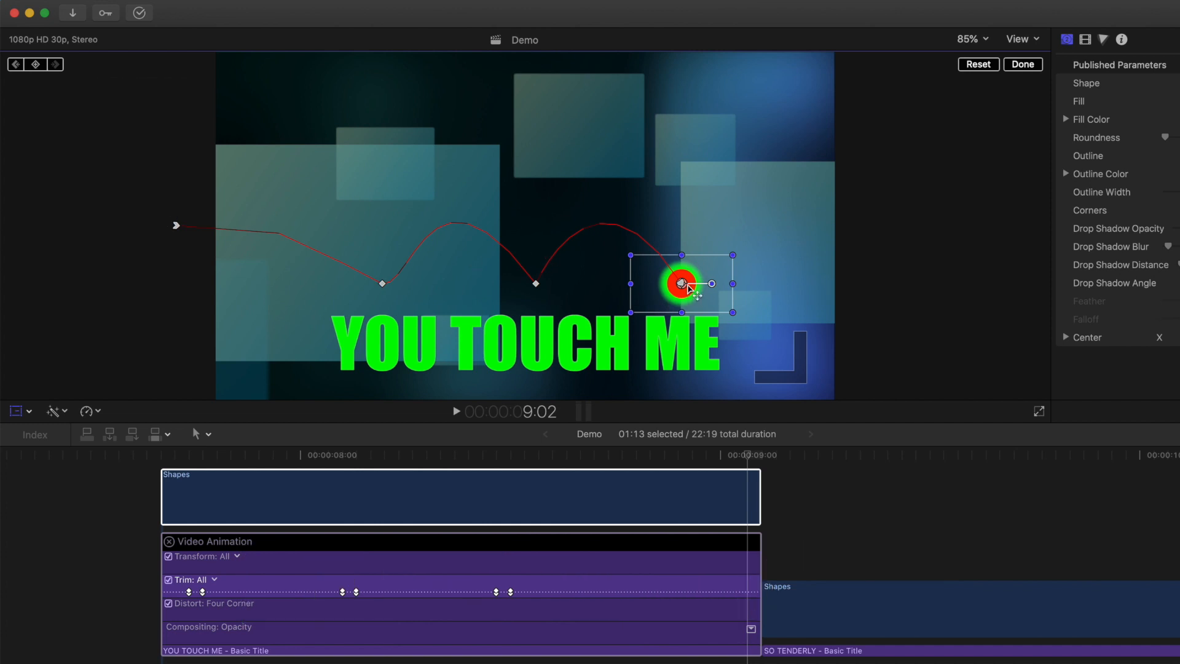
pyautogui.moveTo(681, 283); pyautogui.dragTo(875, 219)
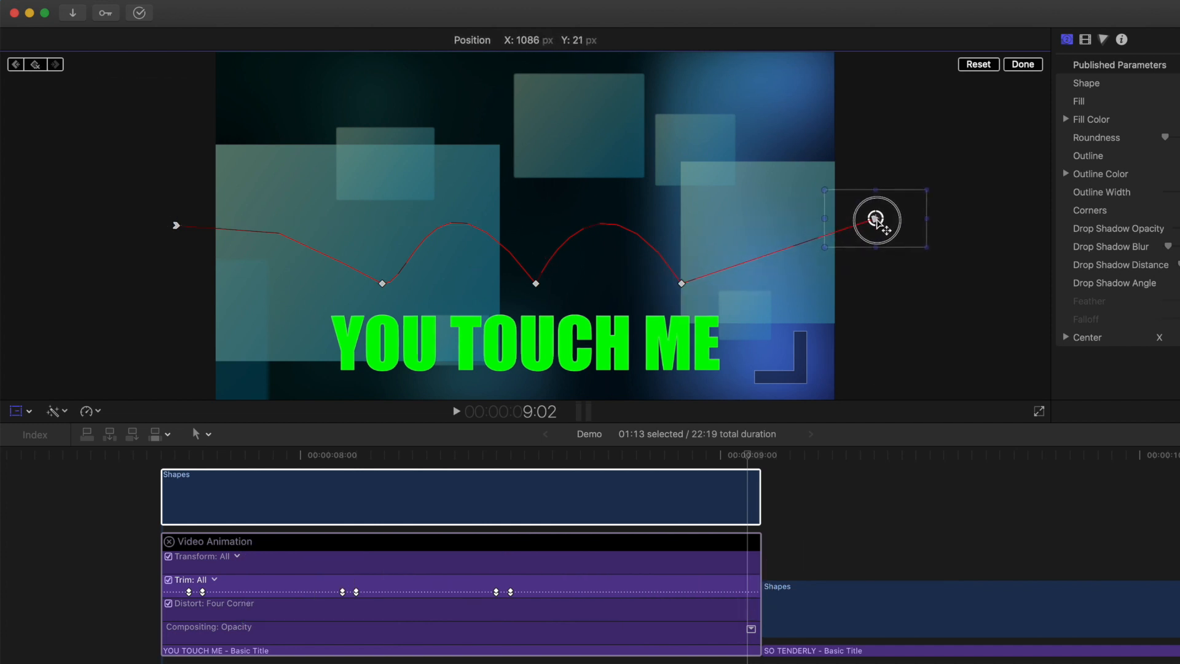